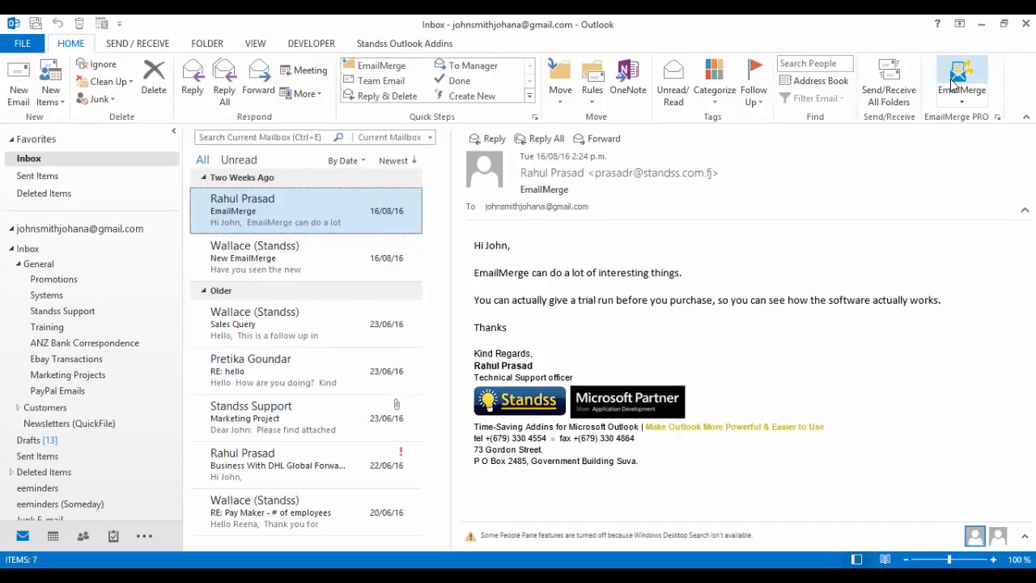
# Launch the EmailMerge PRO wizard from the Outlook ribbon.
pyautogui.click(957, 78)
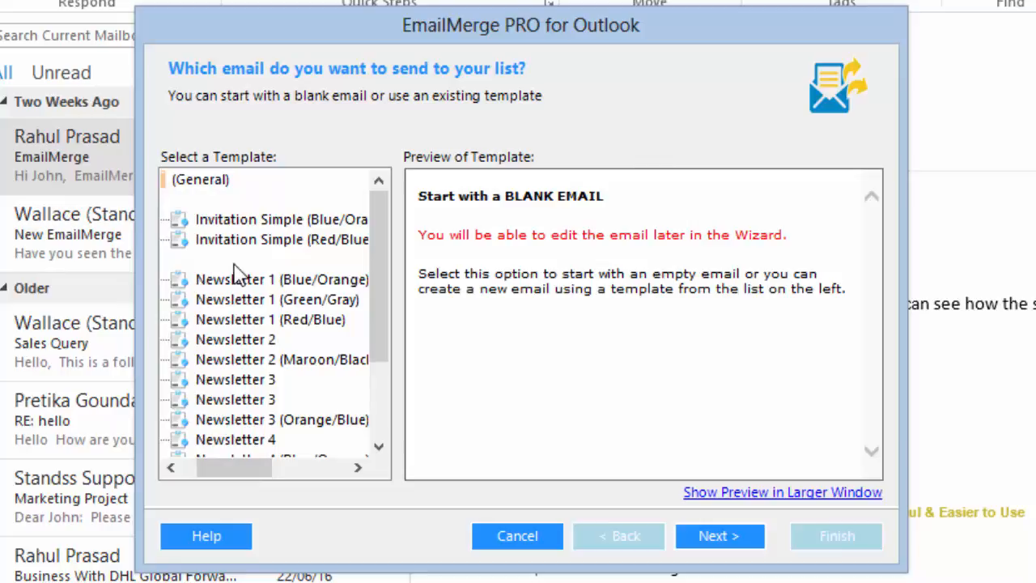
# Preview the Newsletter 1 and 2 templates, then choose <Start with BLANK email>.
pyautogui.click(236, 259)
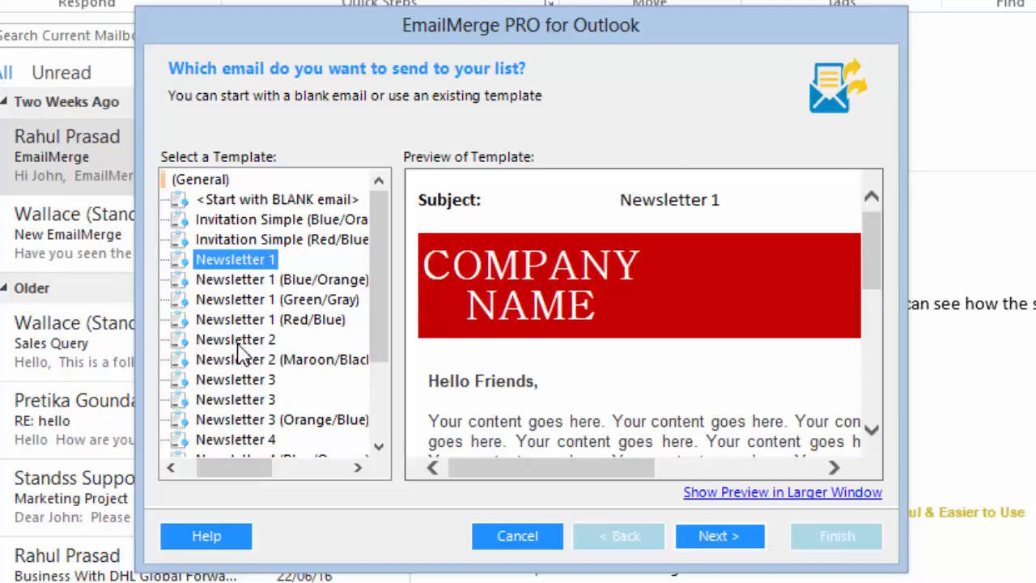
pyautogui.click(237, 340)
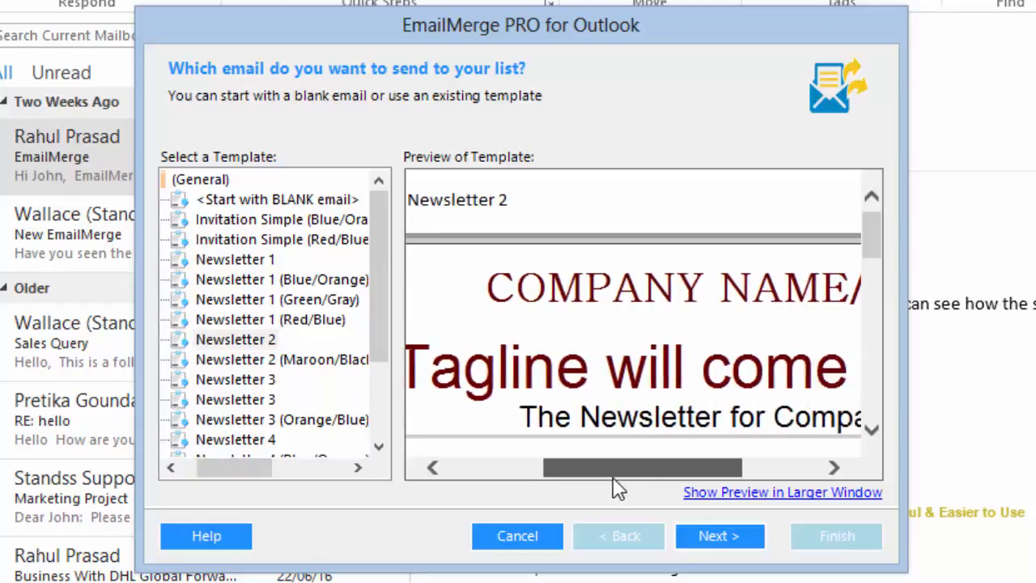
pyautogui.moveTo(872, 235); pyautogui.dragTo(872, 291)
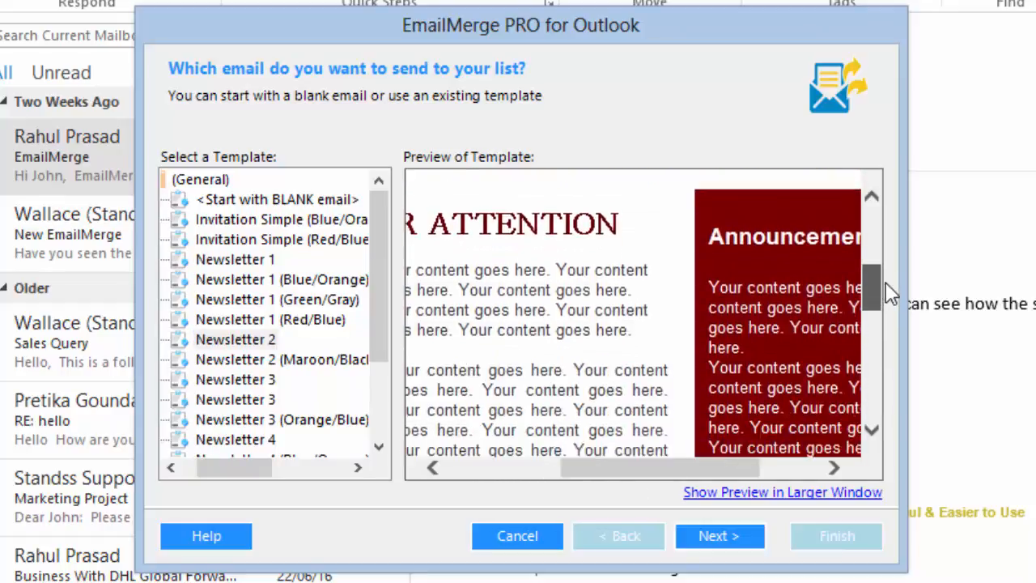
pyautogui.scroll(-3)
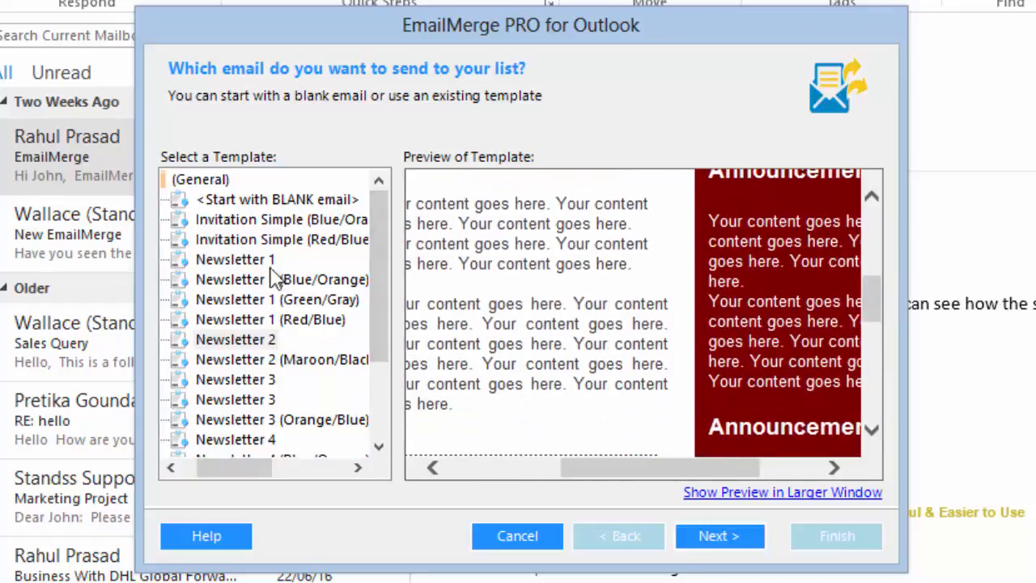
pyautogui.click(276, 199)
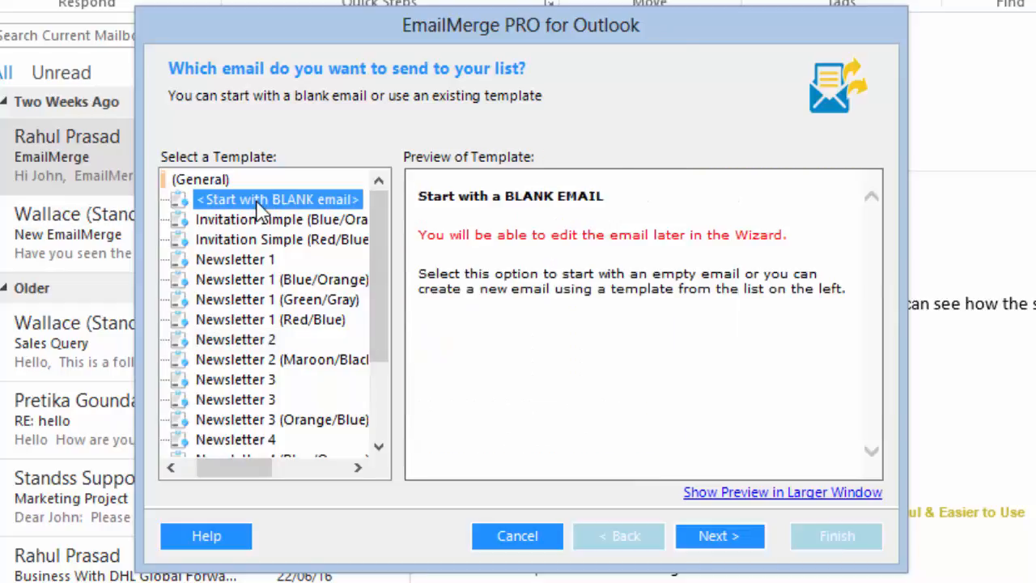
pyautogui.moveTo(639, 342)
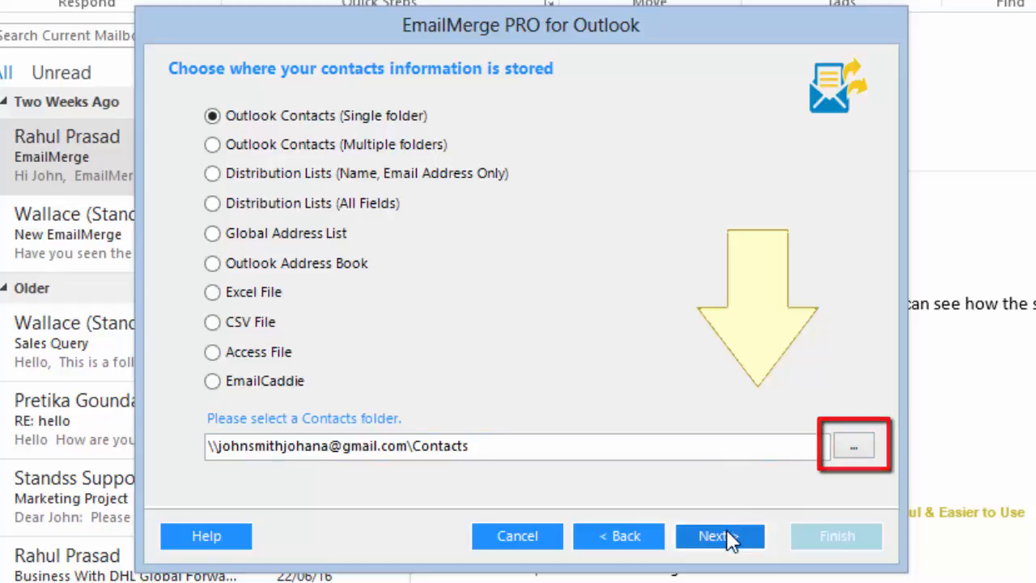
pyautogui.click(718, 536)
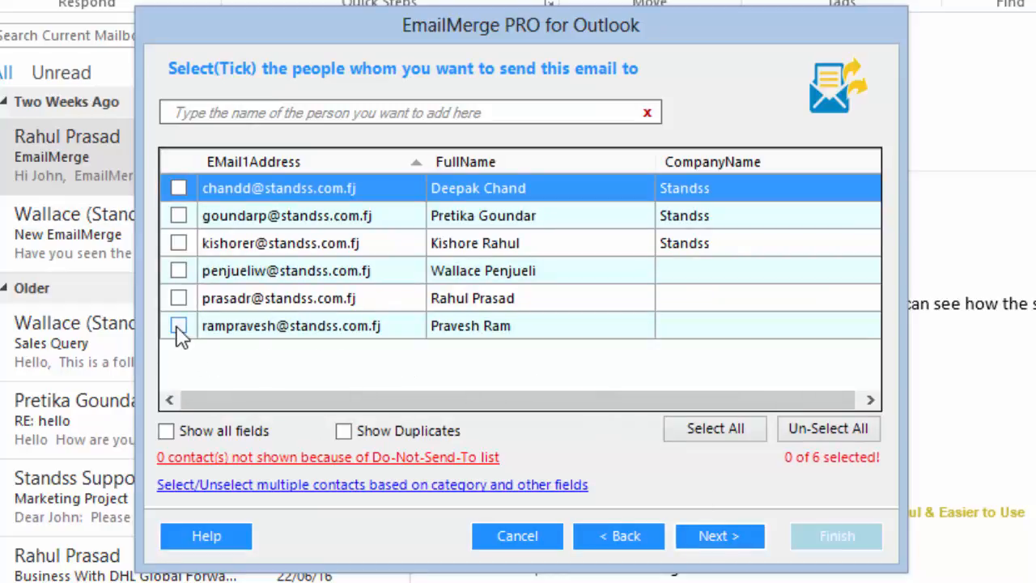
pyautogui.click(178, 326)
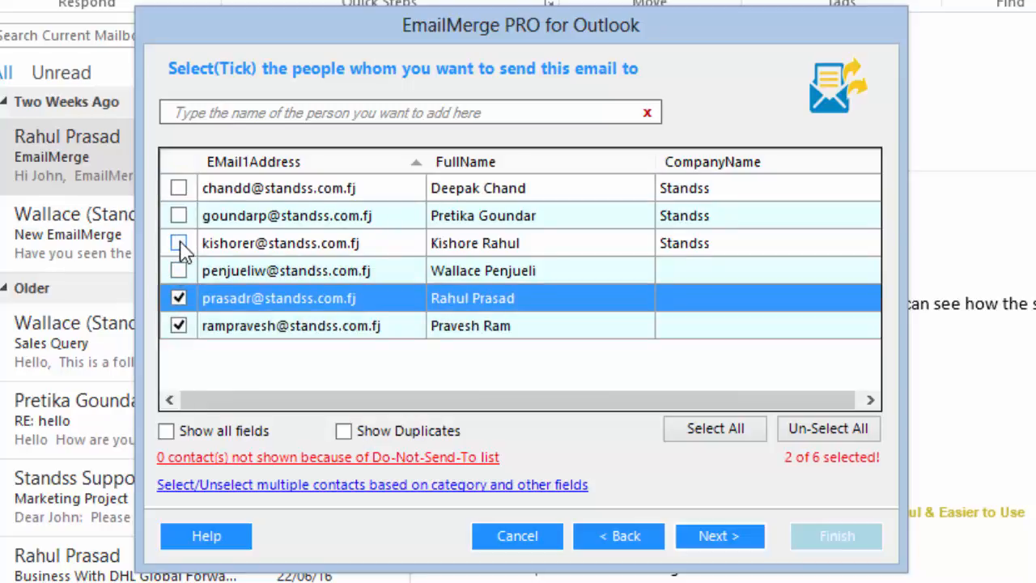
pyautogui.click(178, 243)
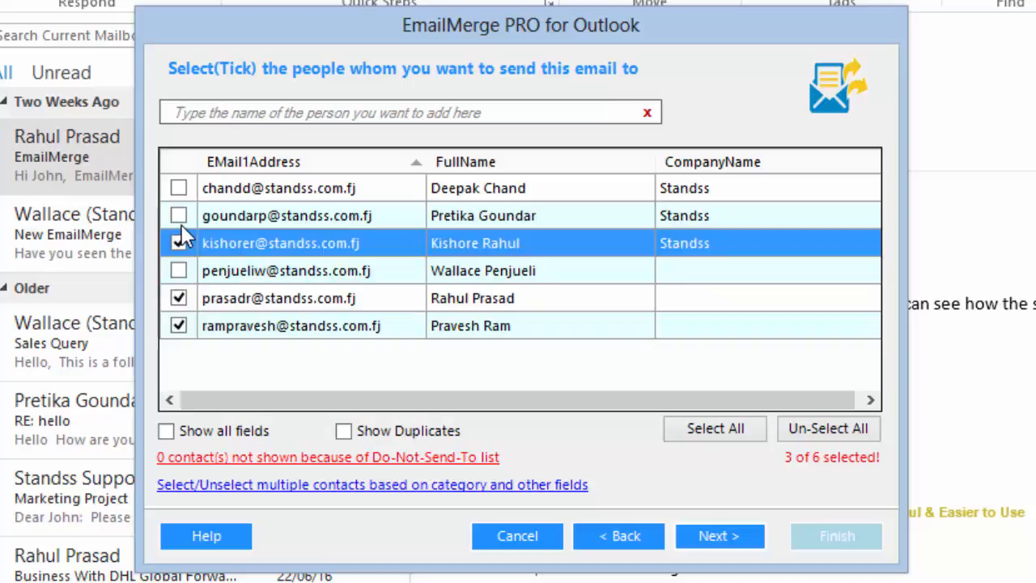
pyautogui.click(180, 242)
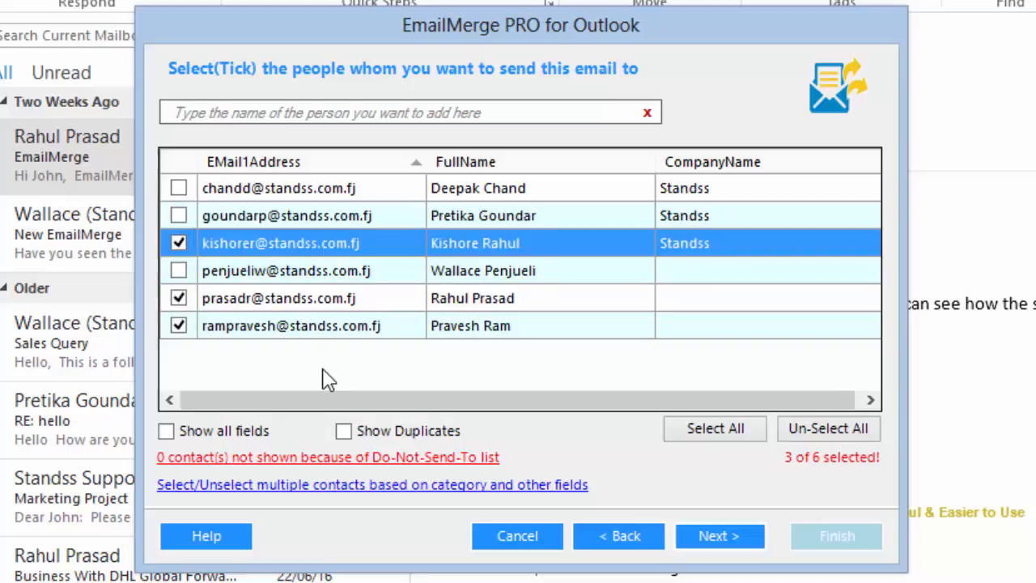
pyautogui.moveTo(401, 172)
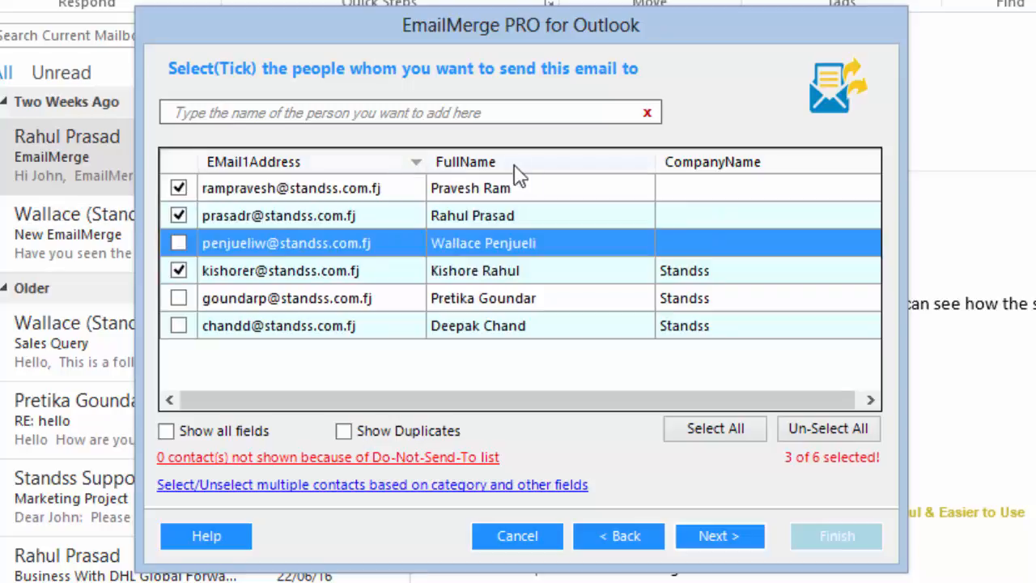
pyautogui.click(712, 162)
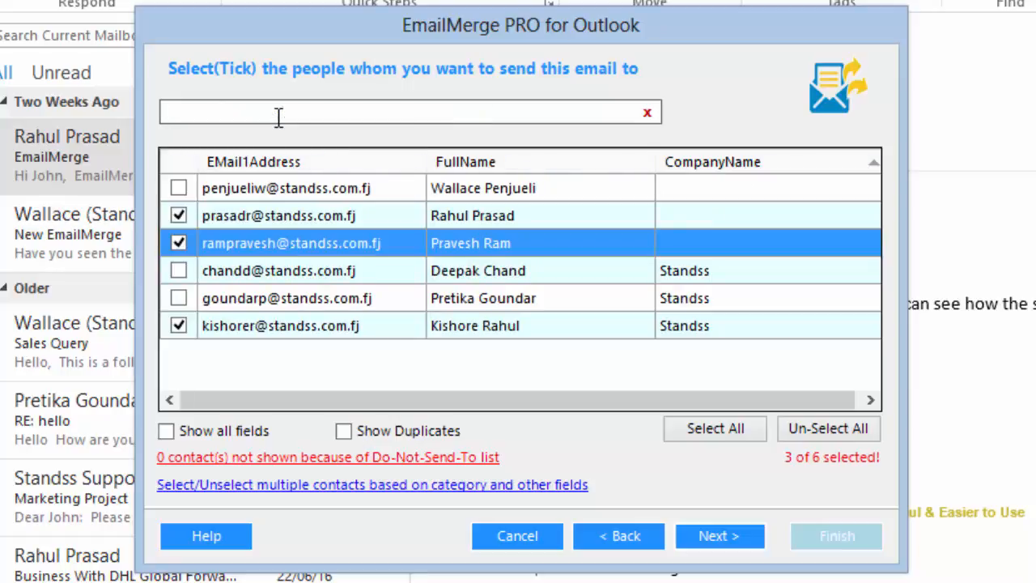
pyautogui.write('d')
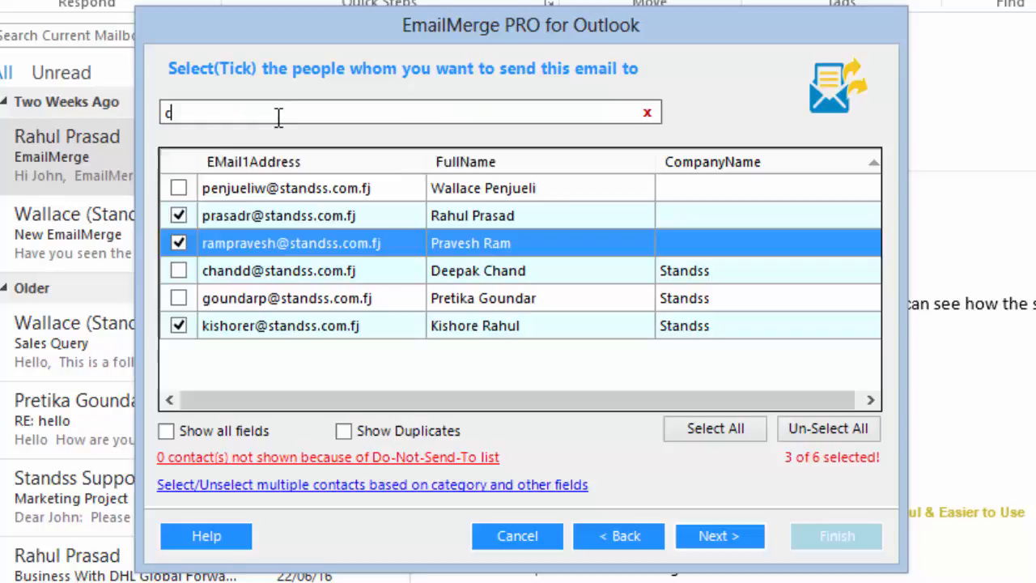
pyautogui.write('ch')
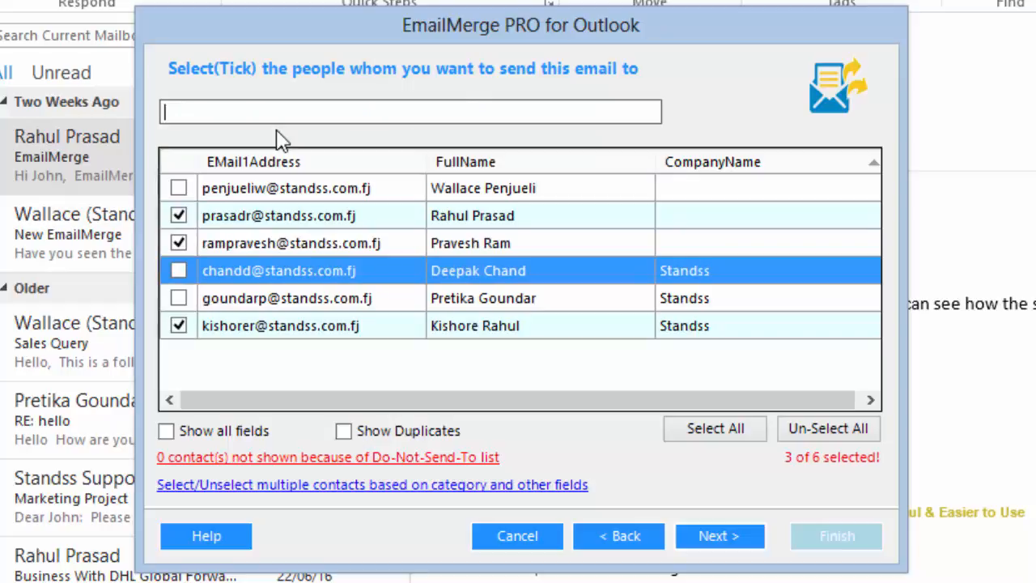
pyautogui.click(178, 270)
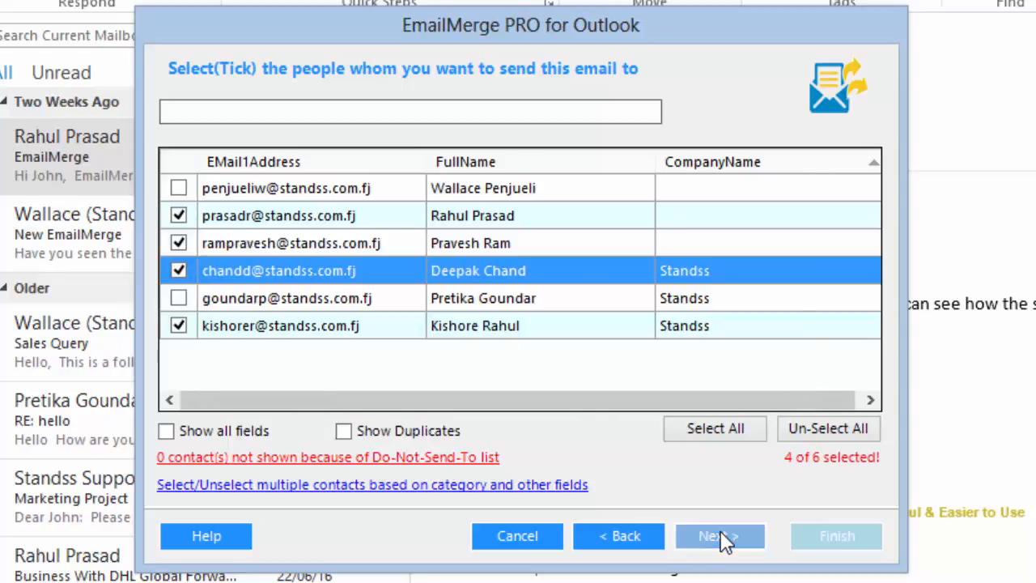
pyautogui.click(718, 536)
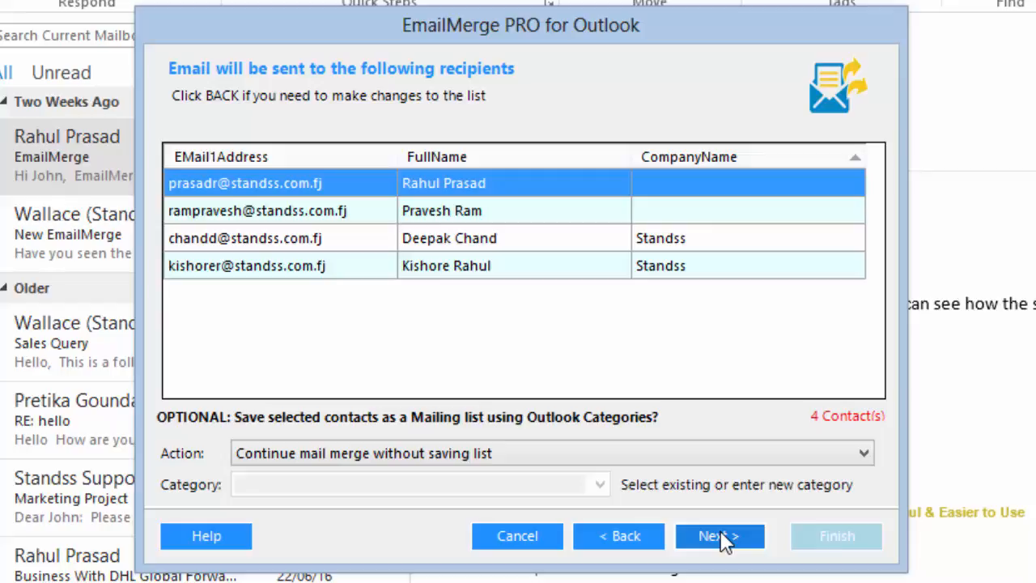
pyautogui.moveTo(550, 469)
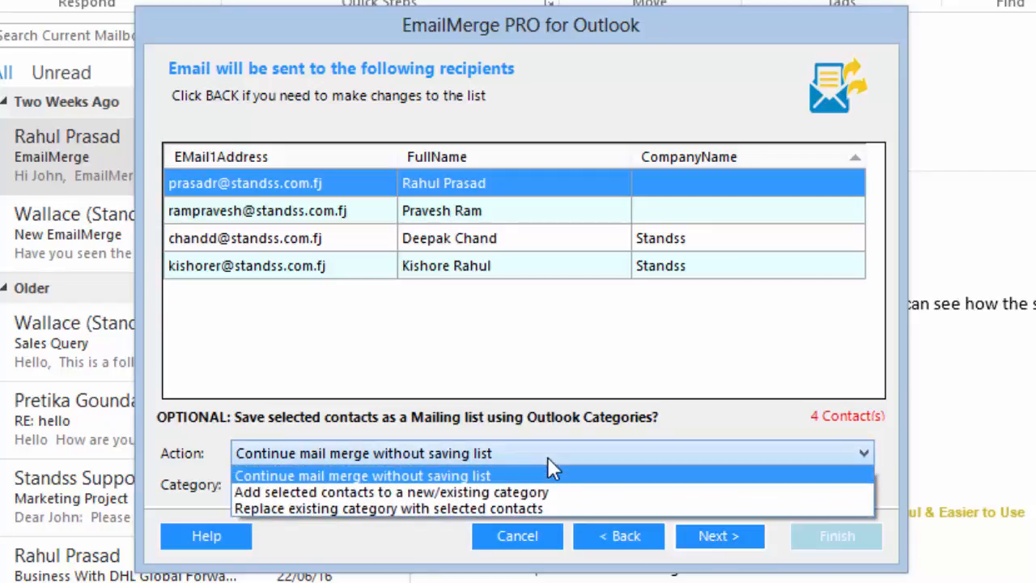
pyautogui.moveTo(537, 496)
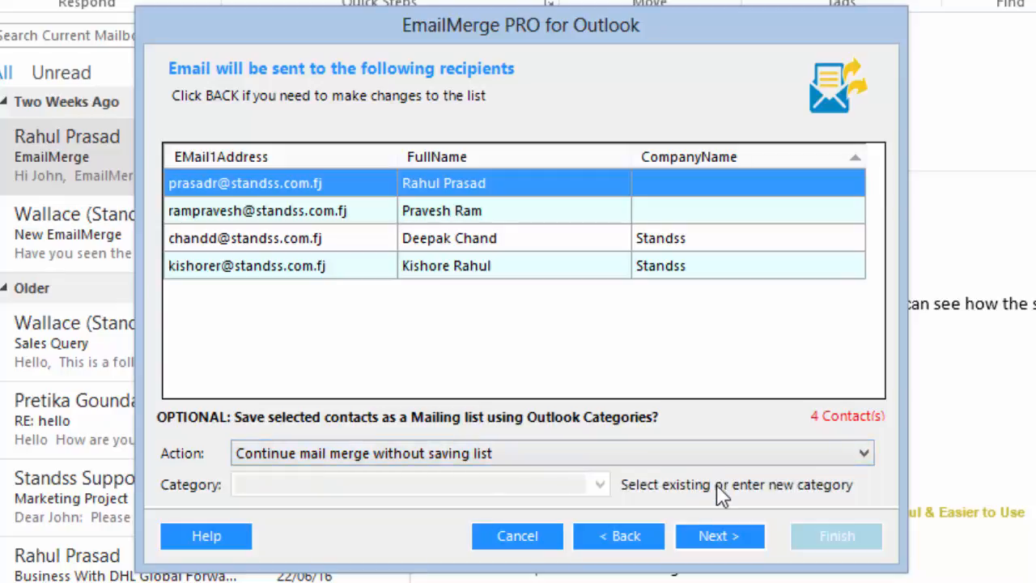
pyautogui.moveTo(662, 501)
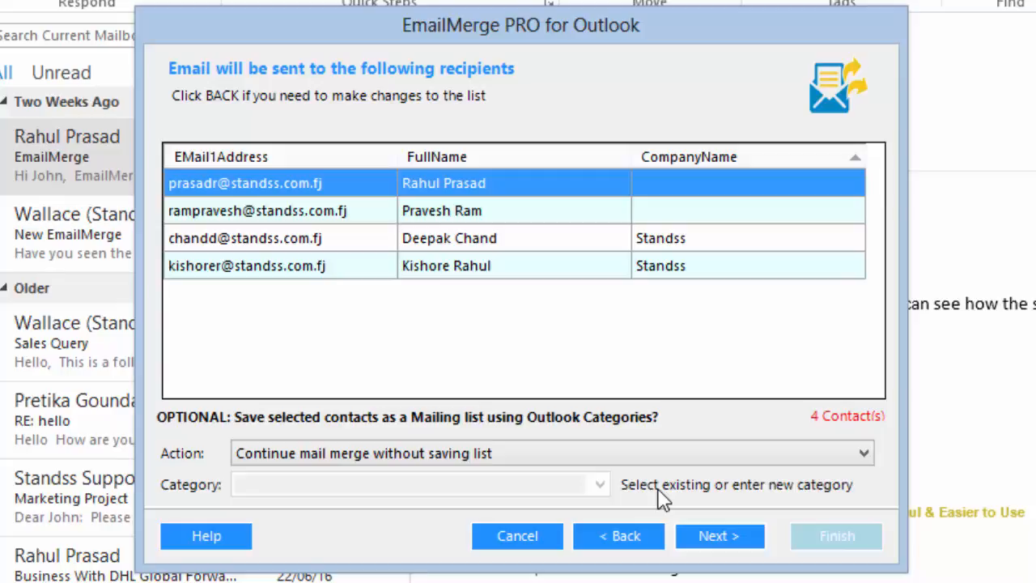
pyautogui.moveTo(720, 536)
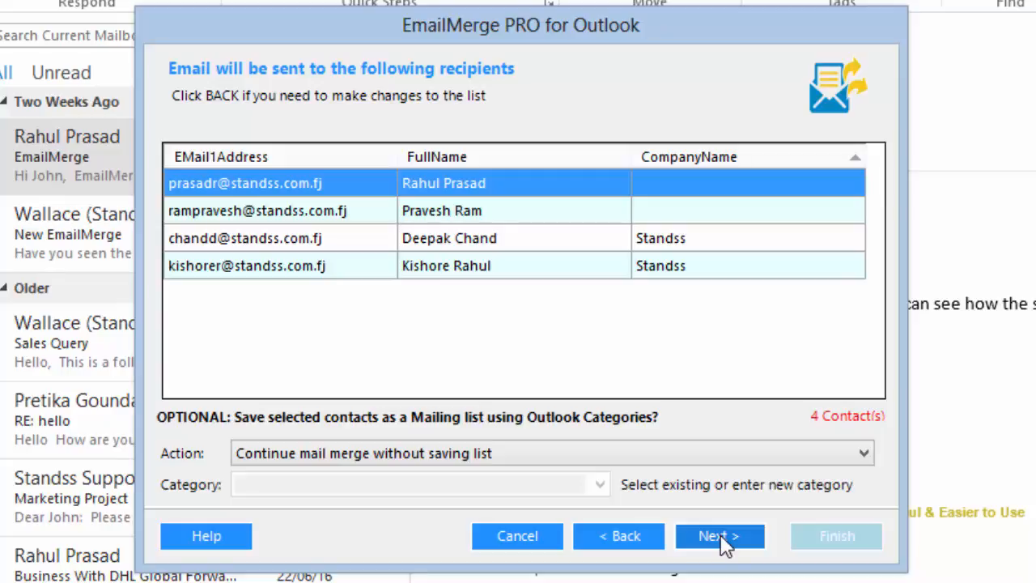
# Continue the merge with the four recipients without saving them as a mailing list.
pyautogui.click(719, 536)
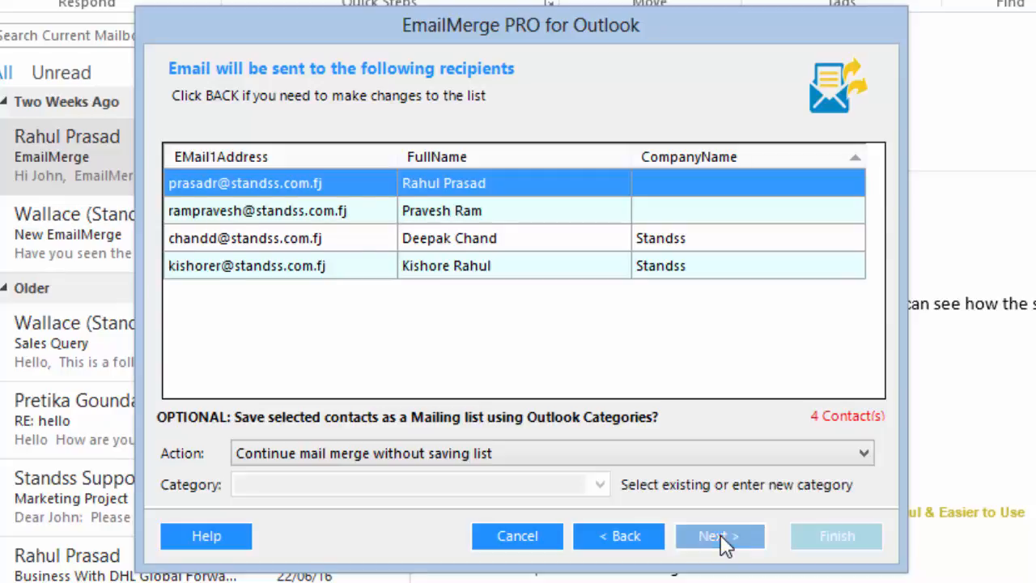
pyautogui.click(718, 536)
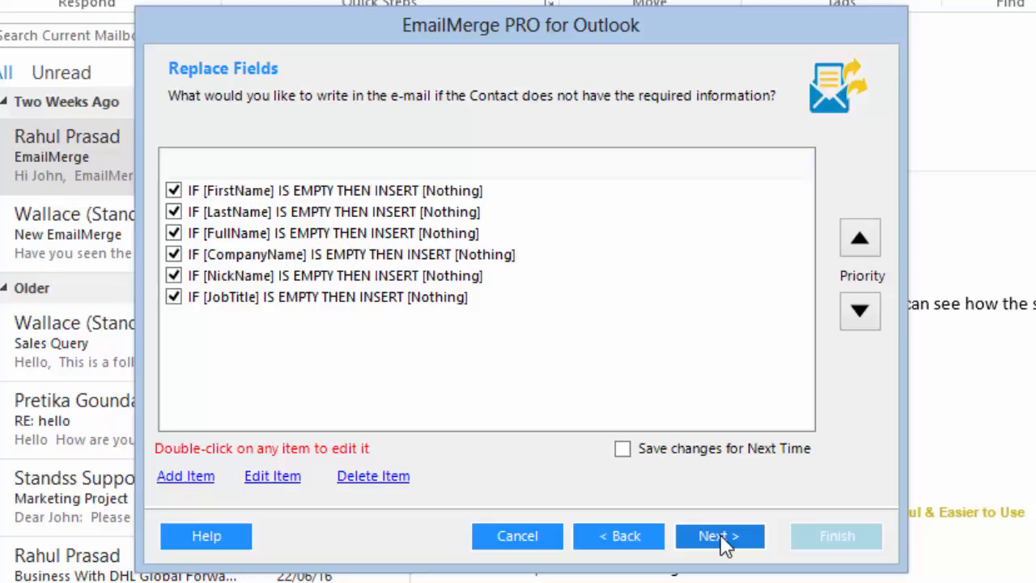
# Keep the default empty-field rules and go to the blank email for editing.
pyautogui.click(718, 536)
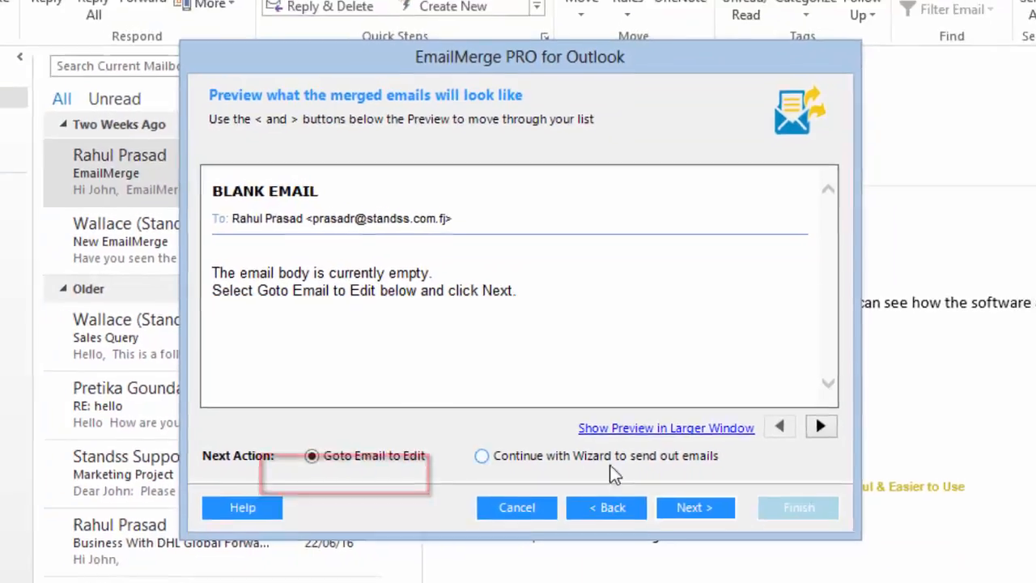
pyautogui.click(696, 508)
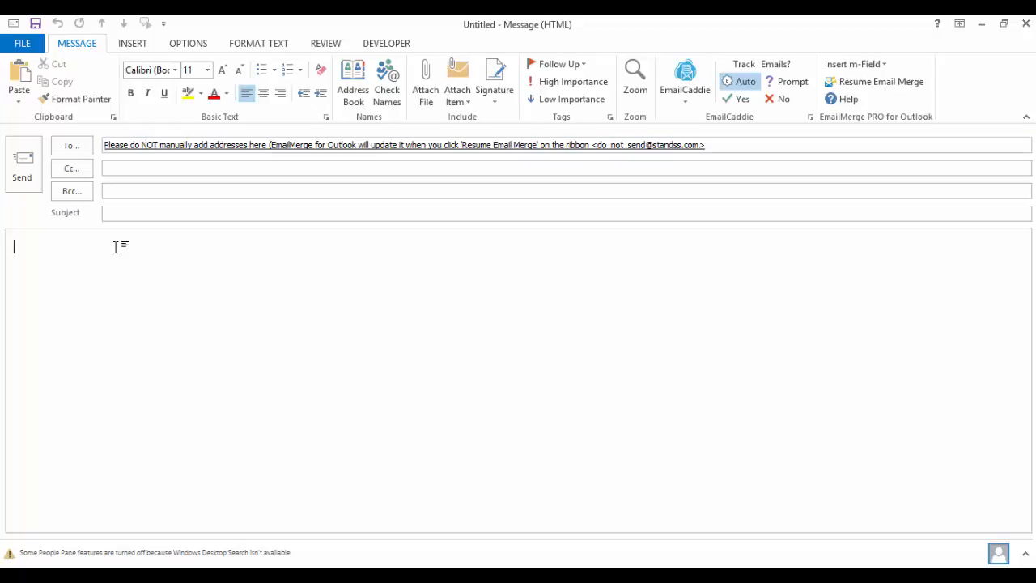
# Write the 'Hi' greeting and body text, then add the John Smith signature below it.
pyautogui.write('Hi')
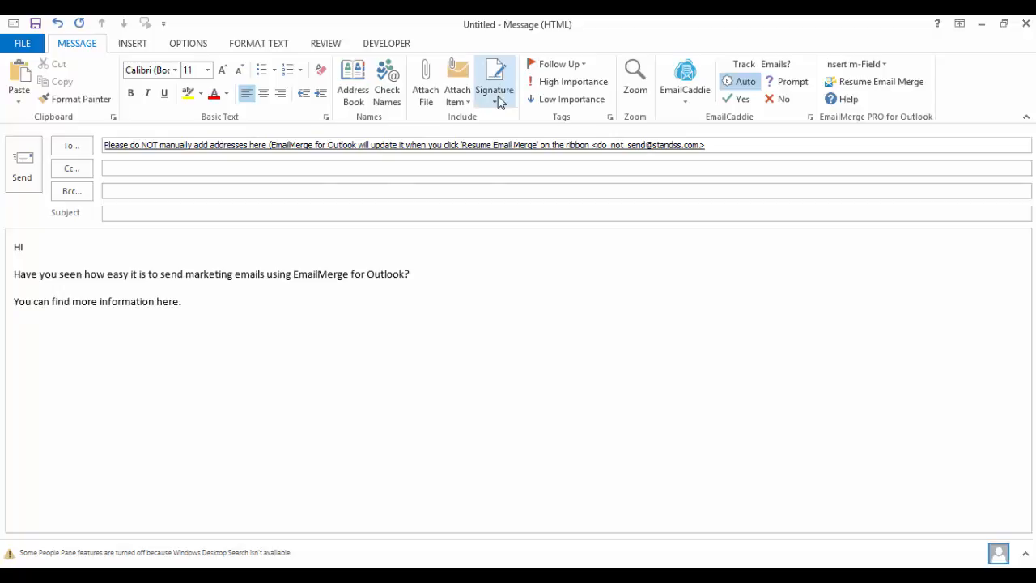
pyautogui.click(496, 81)
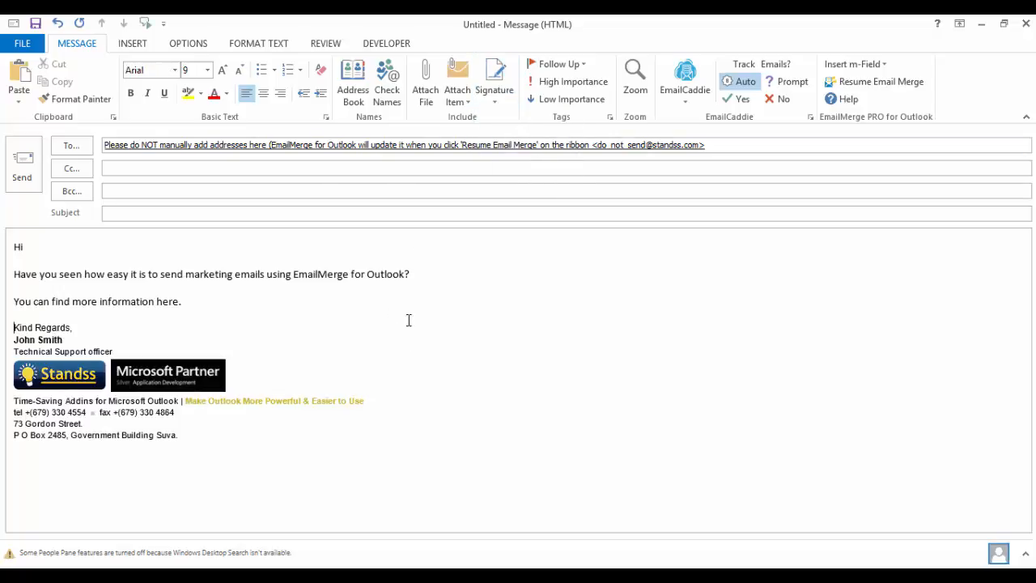
pyautogui.moveTo(407, 325)
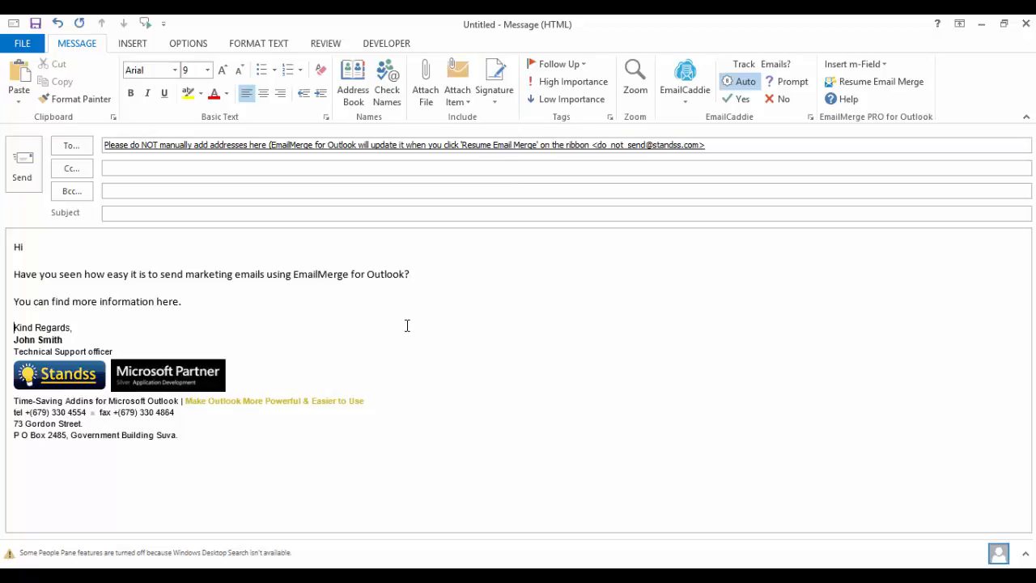
pyautogui.moveTo(298, 311)
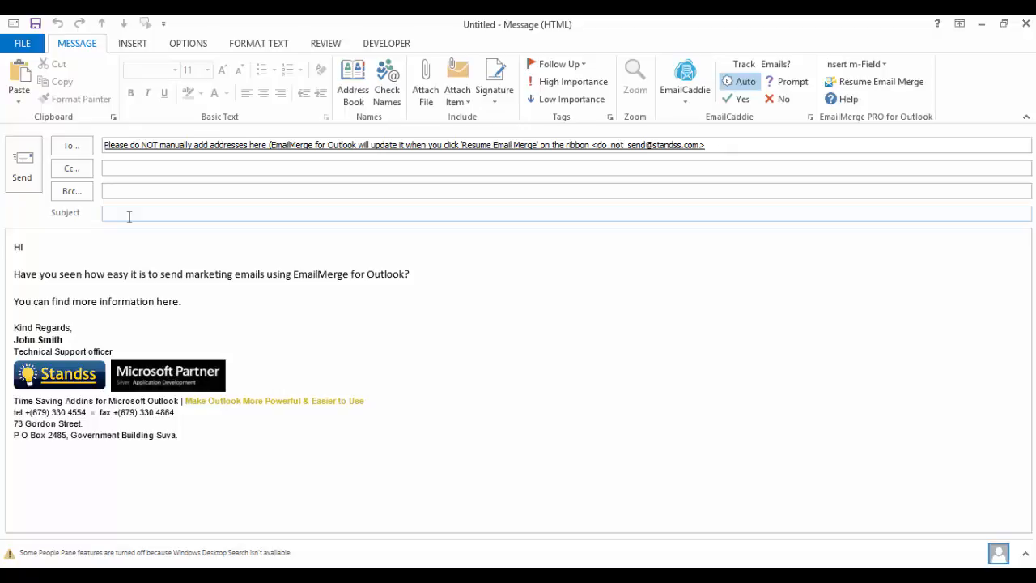
# Make the subject '[FullName], Emailing from outlook' using the FullName m-Field.
pyautogui.click(130, 212)
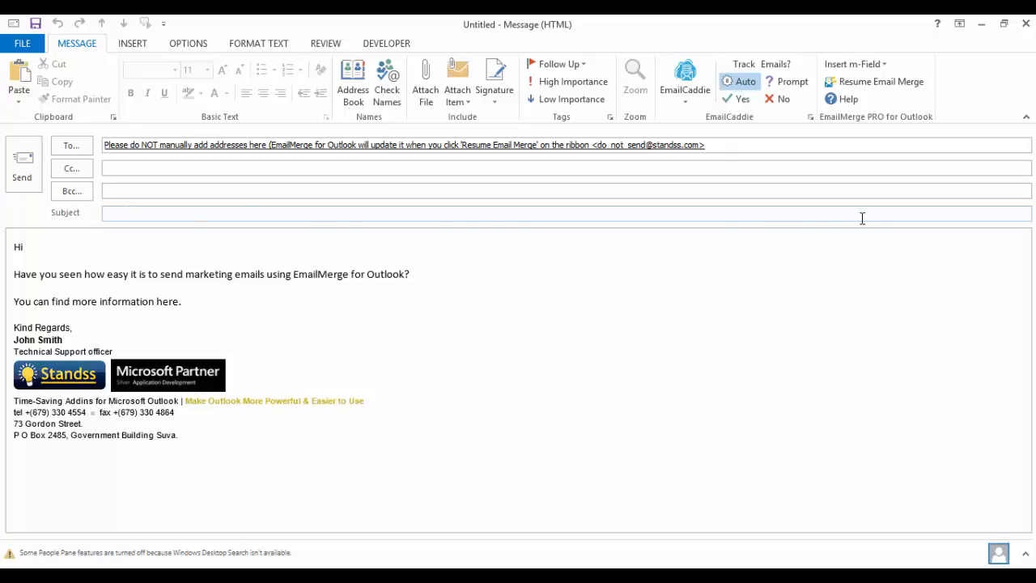
pyautogui.click(852, 65)
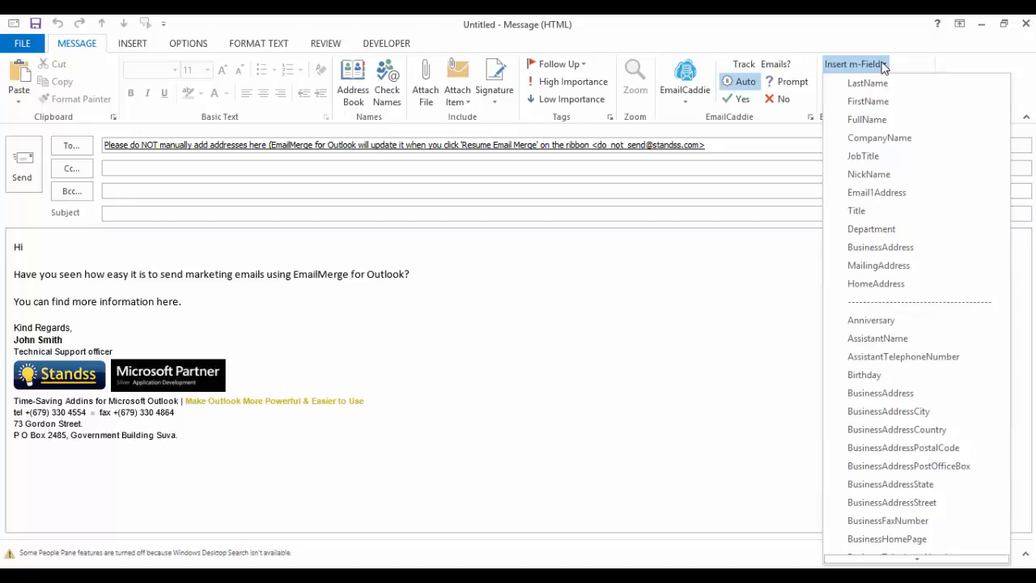
pyautogui.moveTo(867, 100)
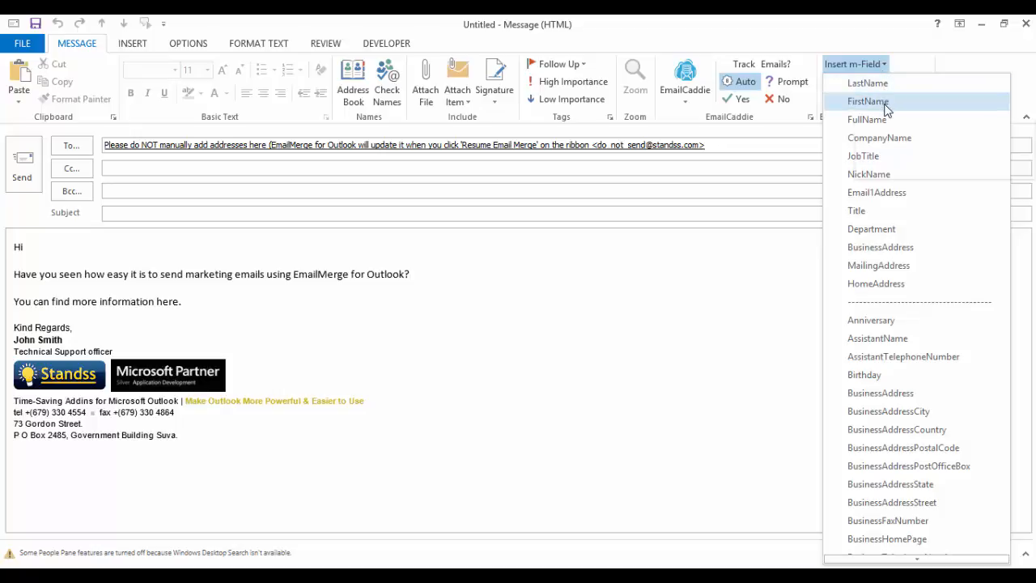
pyautogui.click(865, 120)
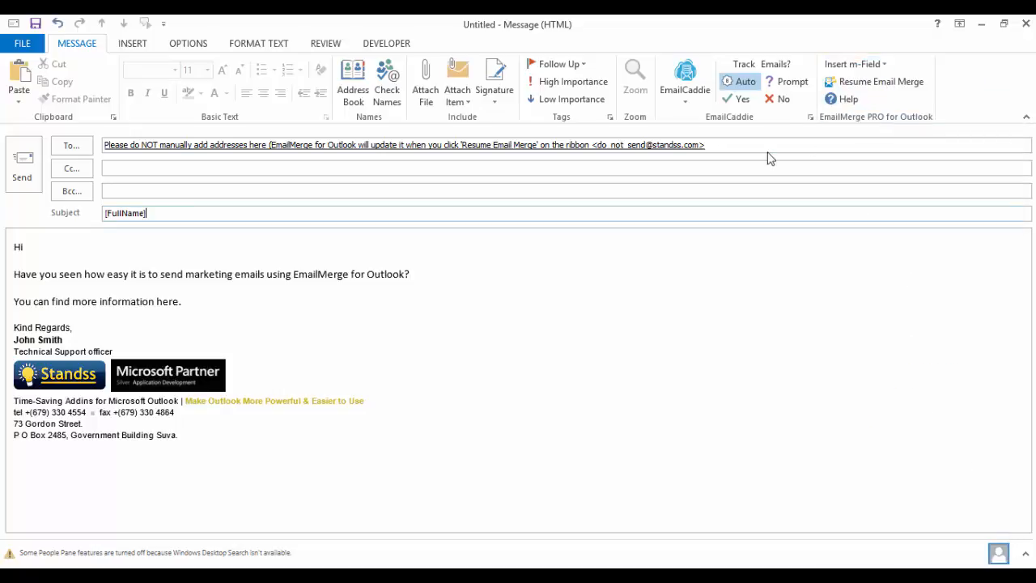
pyautogui.write(', Emailing')
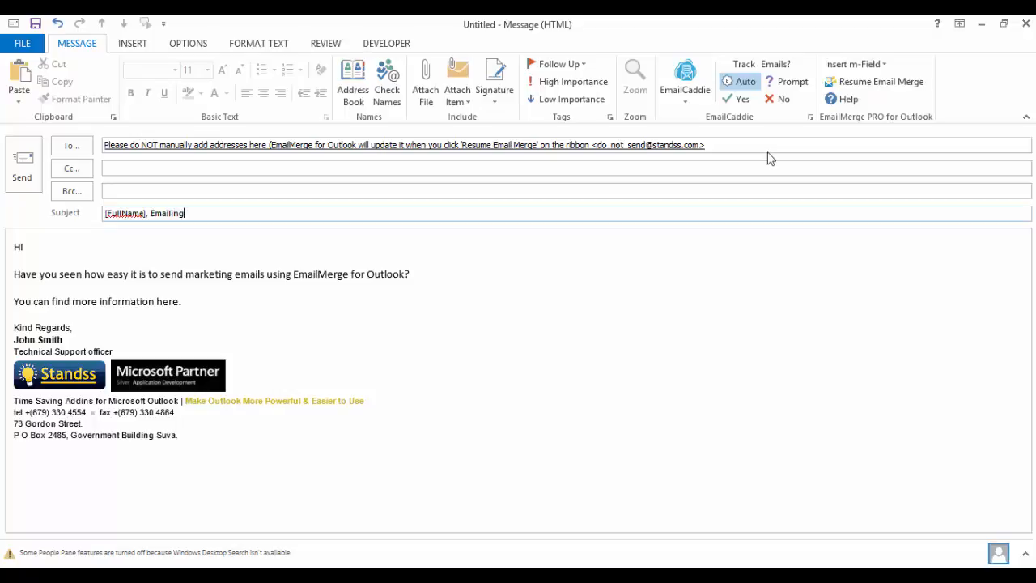
pyautogui.write('from outlook')
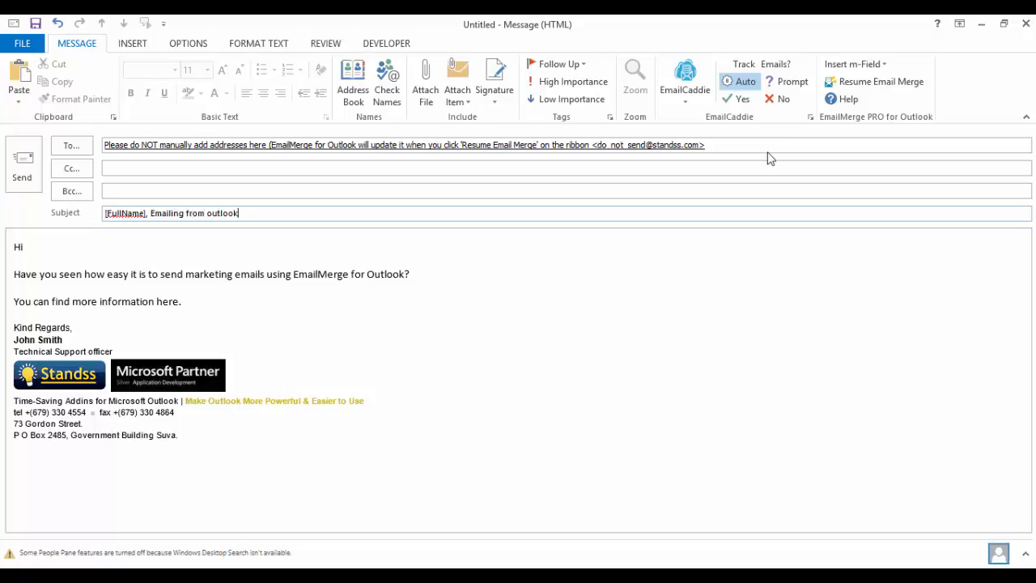
pyautogui.moveTo(147, 251)
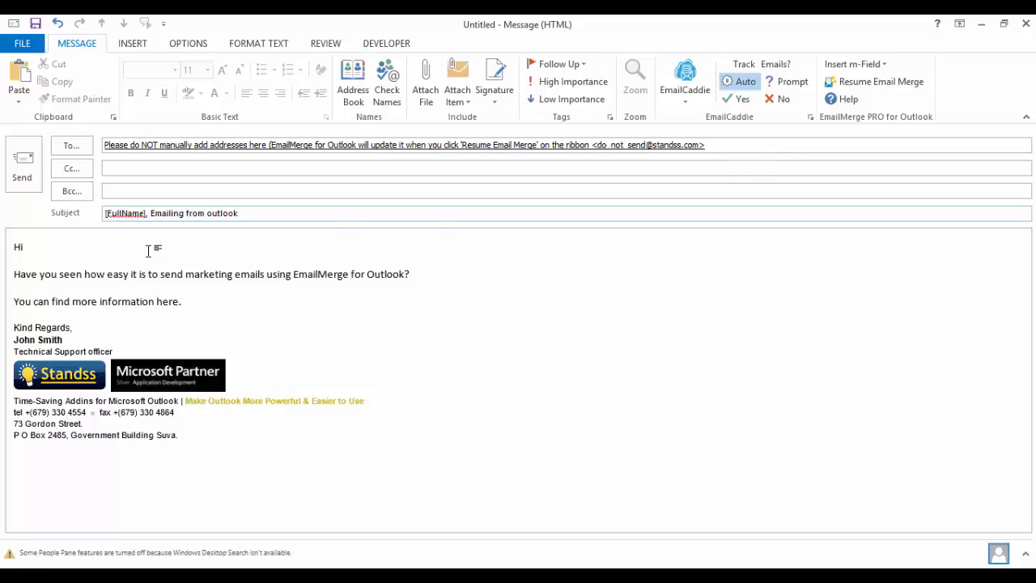
pyautogui.click(858, 65)
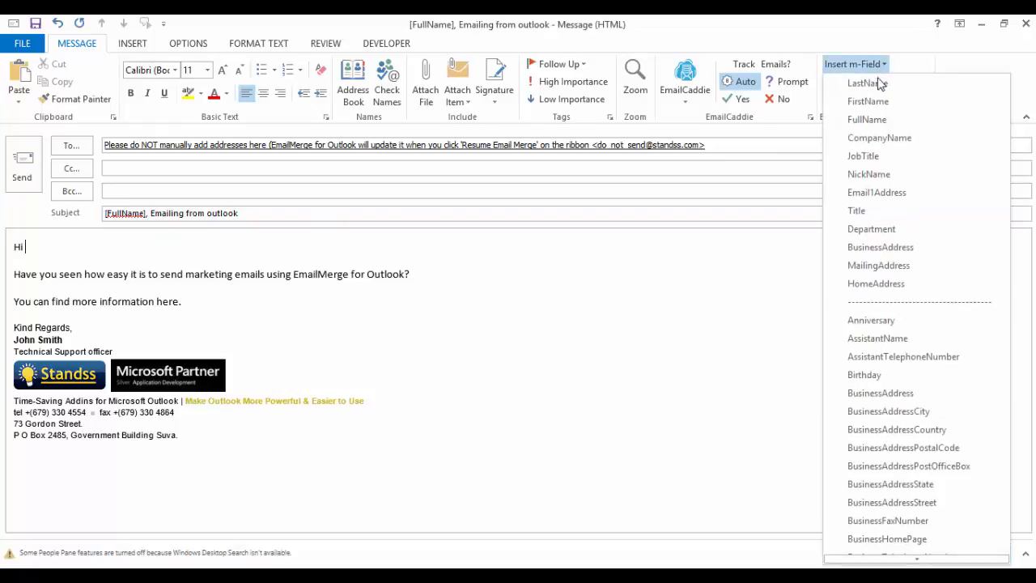
pyautogui.click(865, 101)
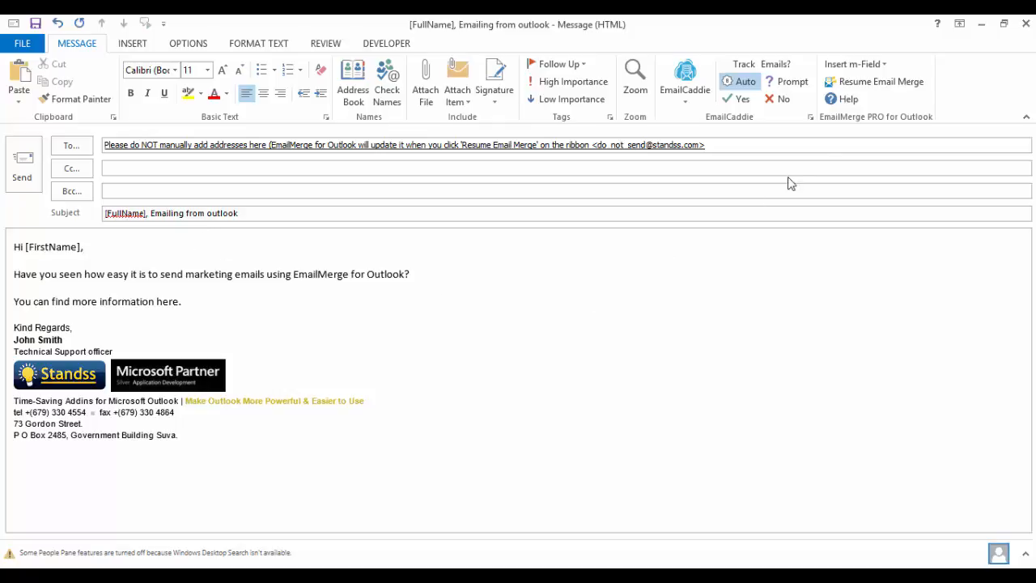
pyautogui.click(881, 80)
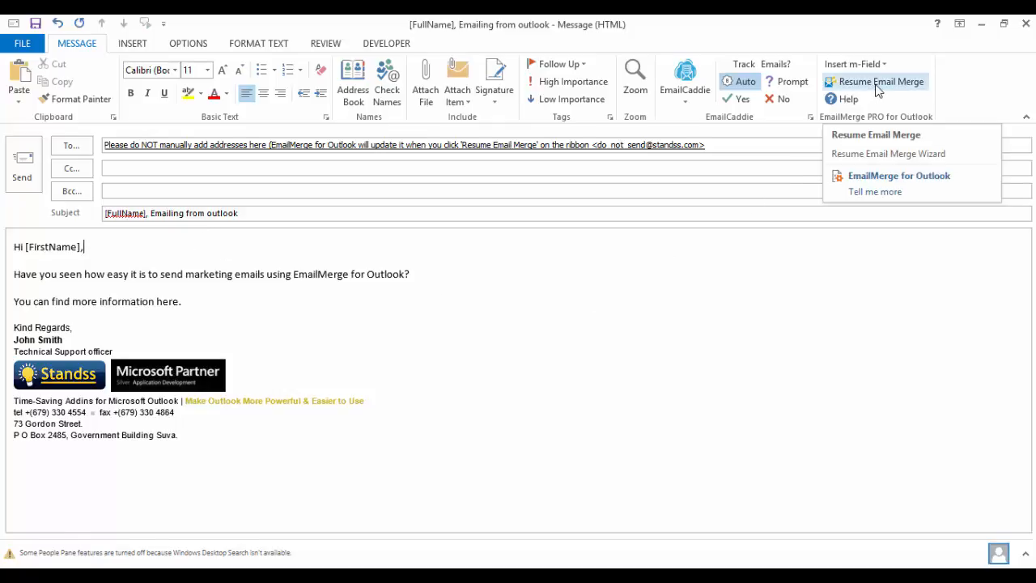
pyautogui.click(884, 81)
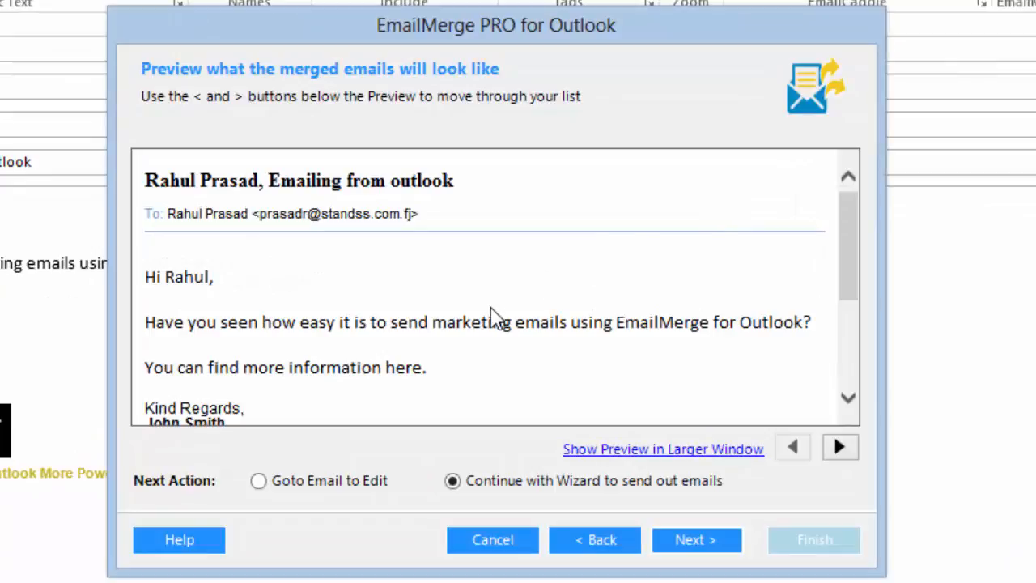
pyautogui.moveTo(482, 320)
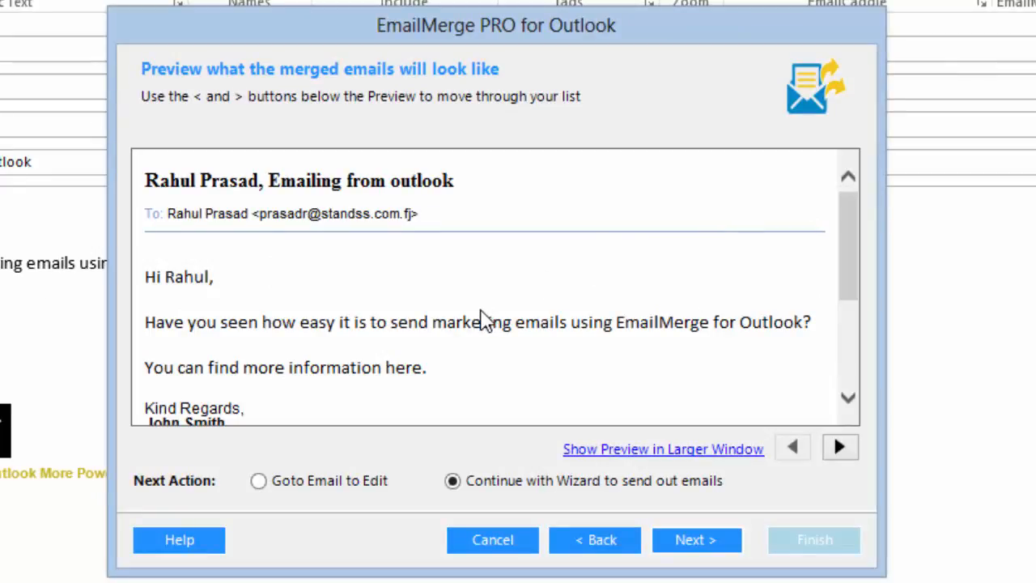
pyautogui.moveTo(668, 454)
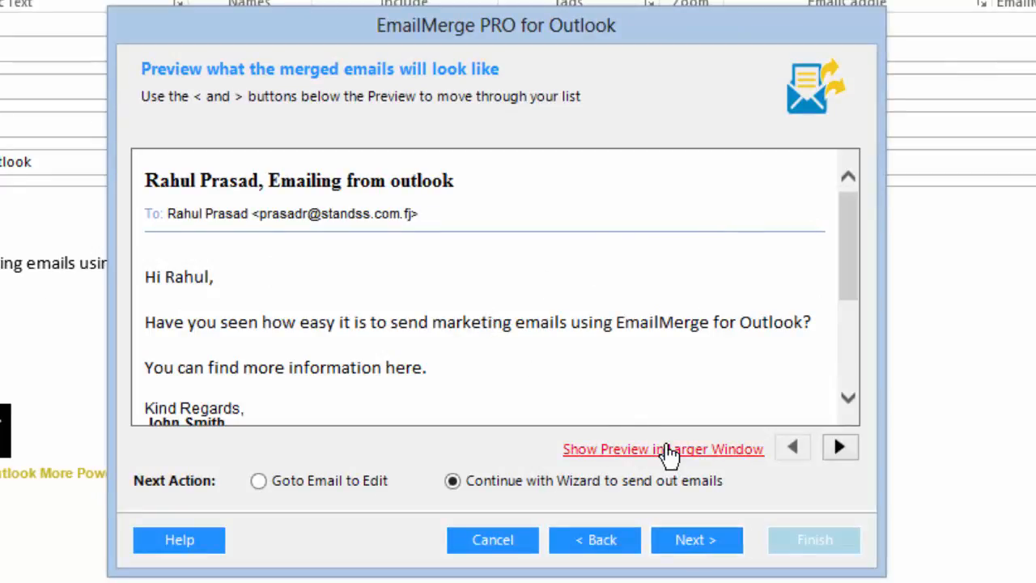
pyautogui.click(662, 448)
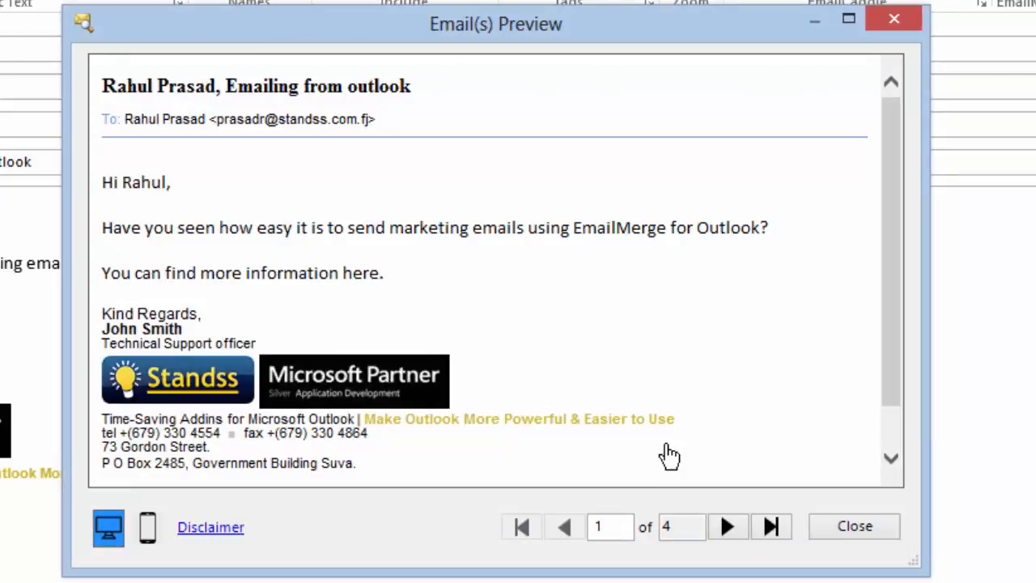
pyautogui.moveTo(708, 503)
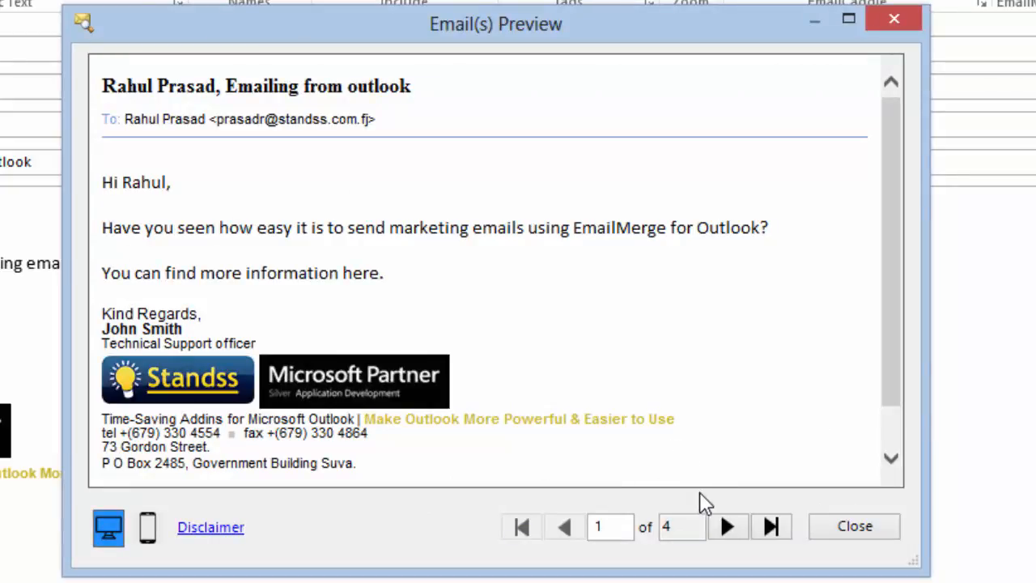
pyautogui.scroll(-3)
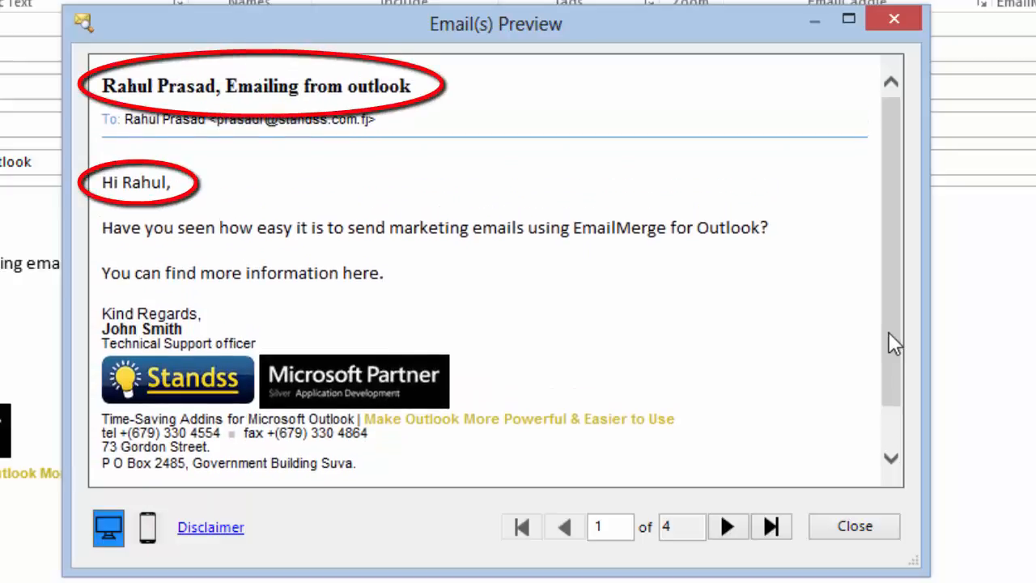
pyautogui.click(731, 526)
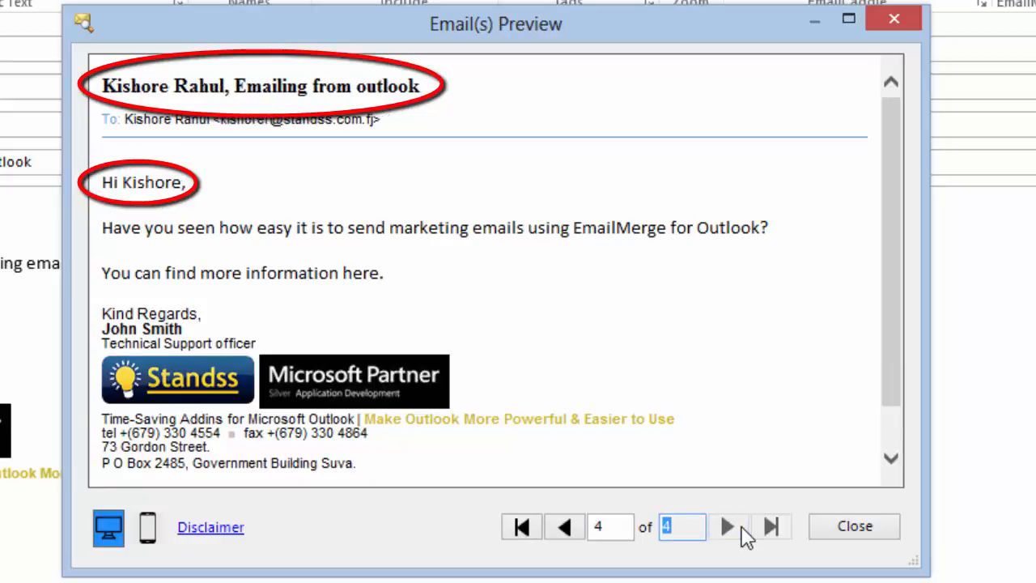
pyautogui.click(564, 526)
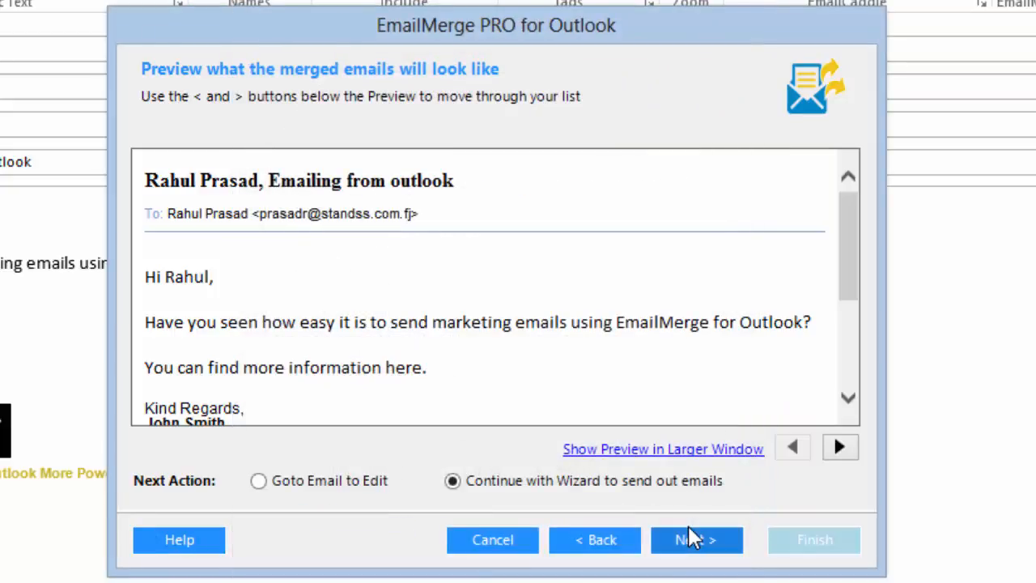
# Set sending to 'Now' and 'Send all e-mails at once', confirming each, and continue to the final step.
pyautogui.click(696, 541)
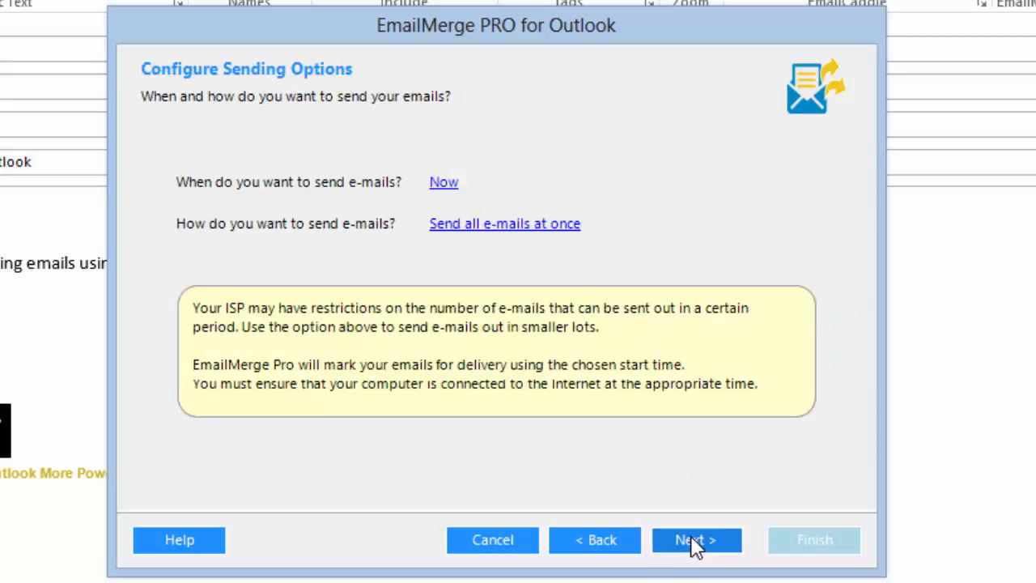
pyautogui.moveTo(654, 217)
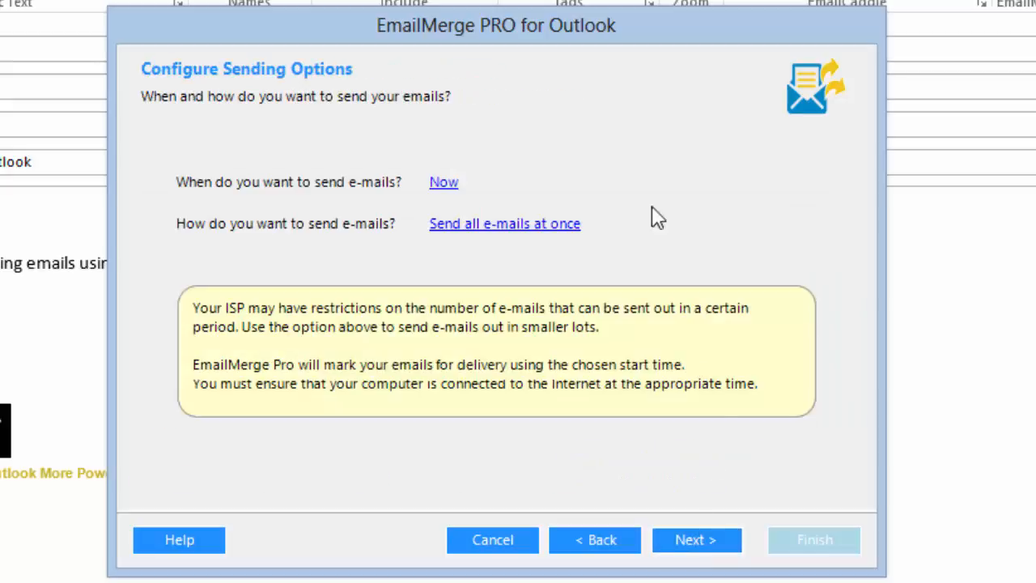
pyautogui.moveTo(443, 185)
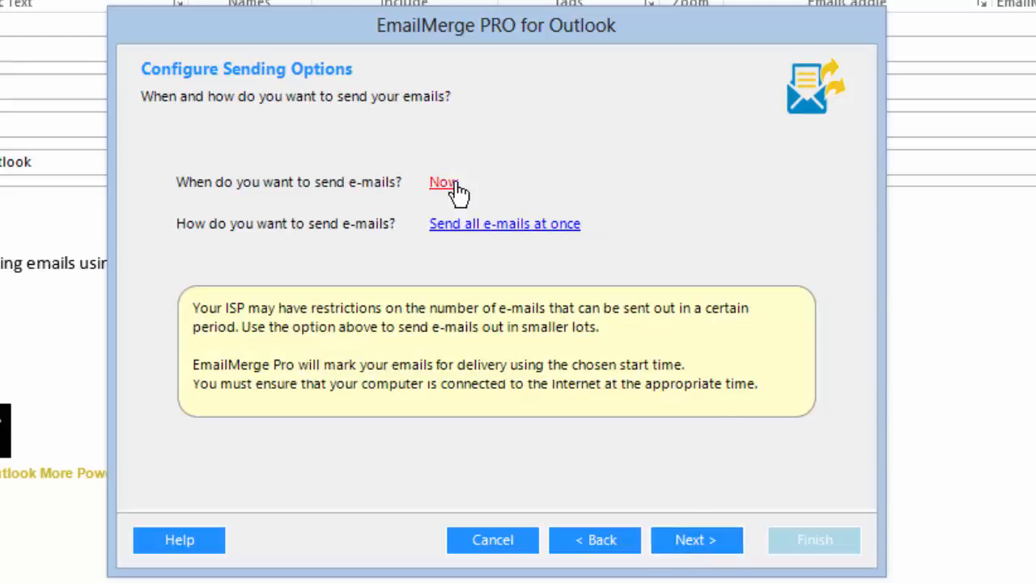
pyautogui.click(443, 181)
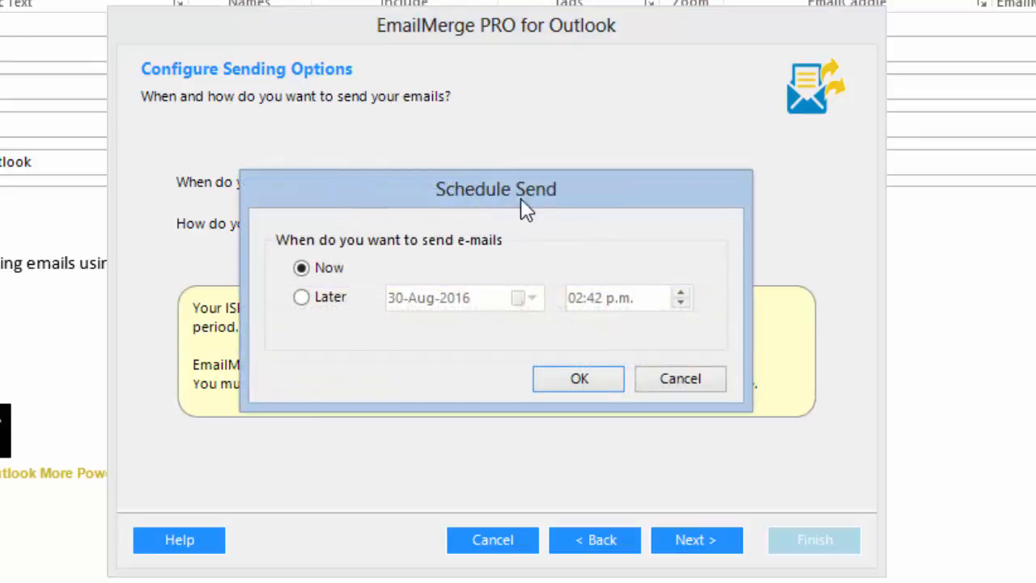
pyautogui.moveTo(565, 257)
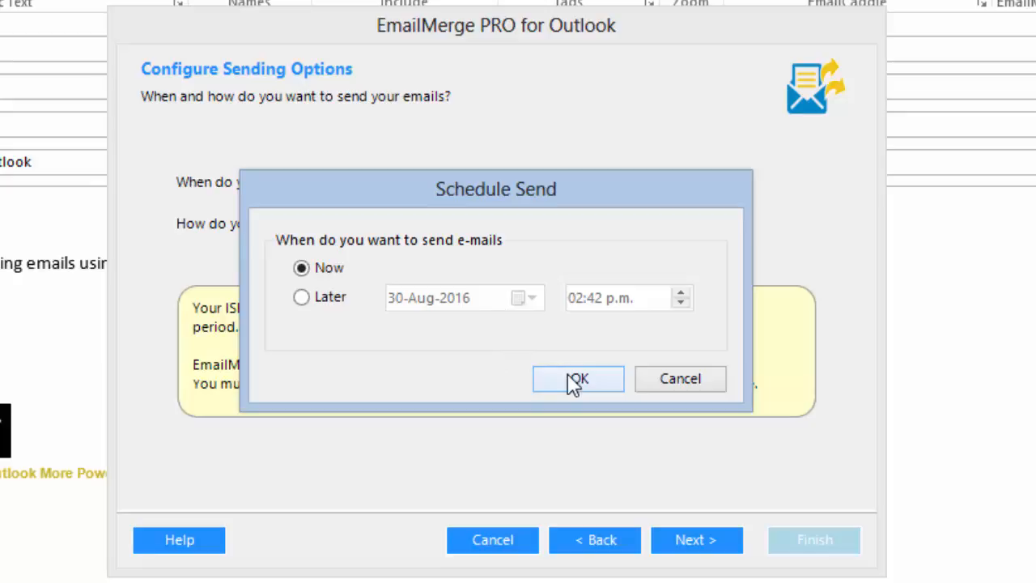
pyautogui.click(576, 378)
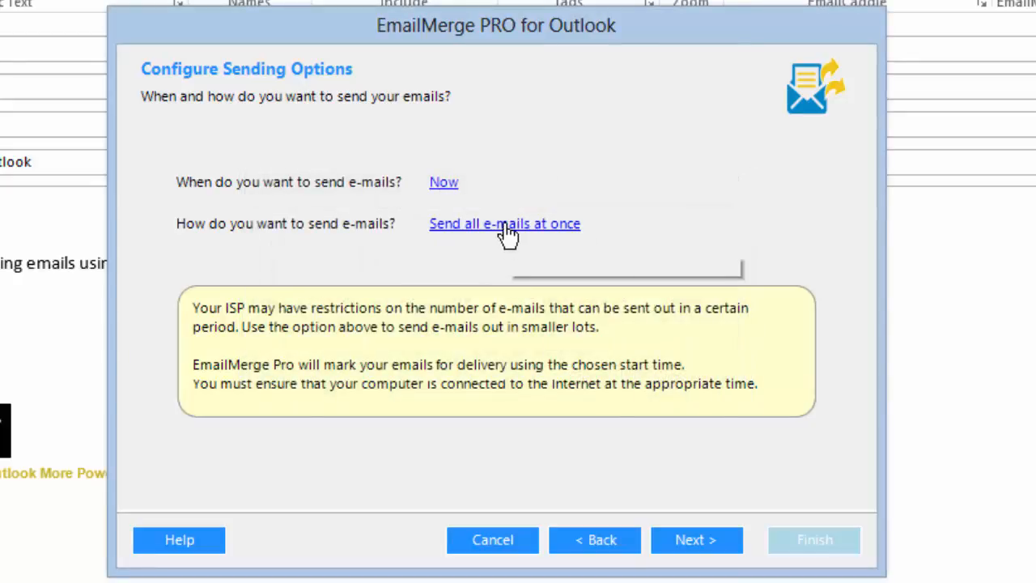
pyautogui.click(503, 223)
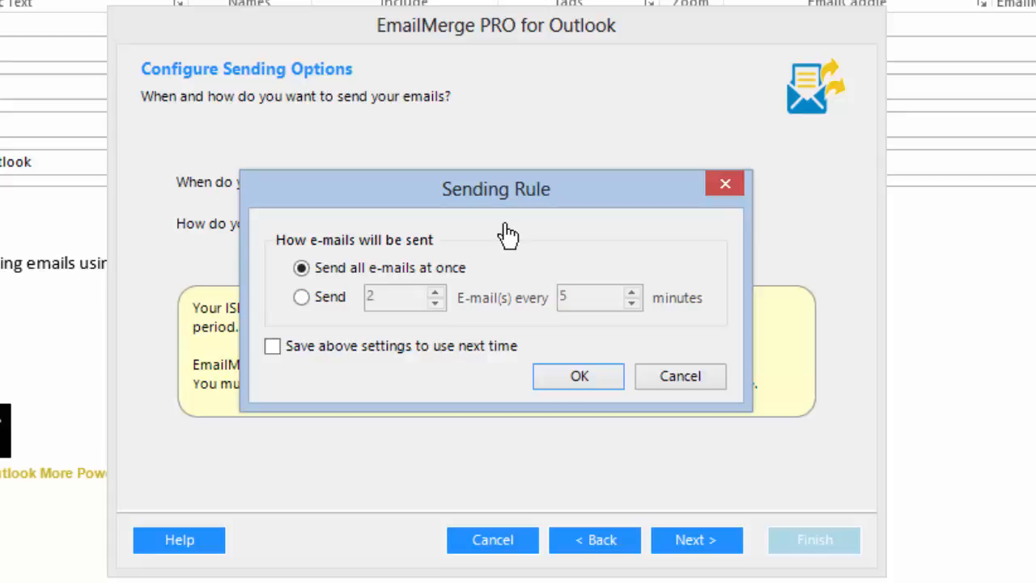
pyautogui.click(578, 375)
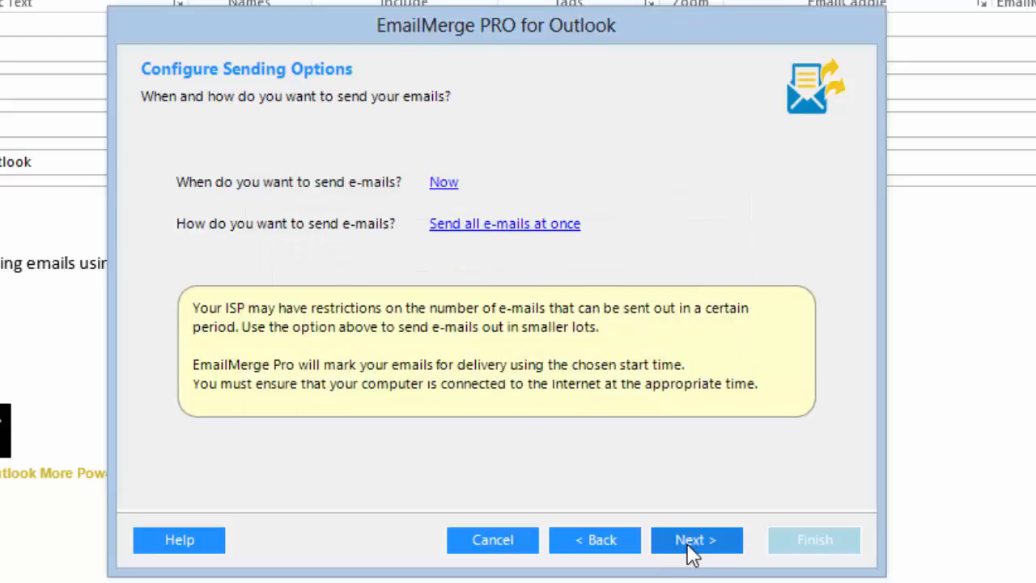
pyautogui.click(696, 541)
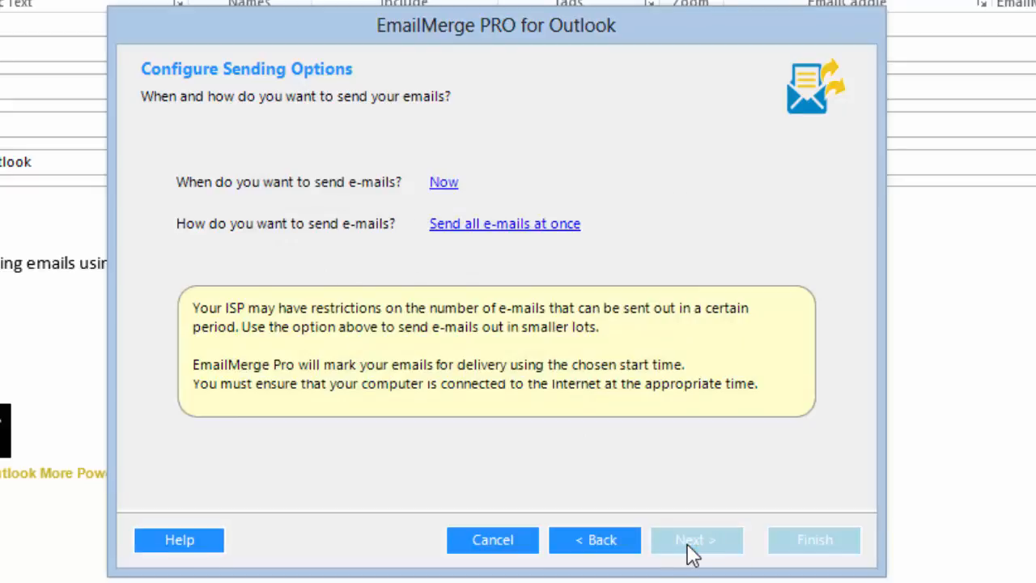
# Select the sending account and finish the merge with Send and EmailCaddie.com open/click tracking enabled.
pyautogui.click(695, 541)
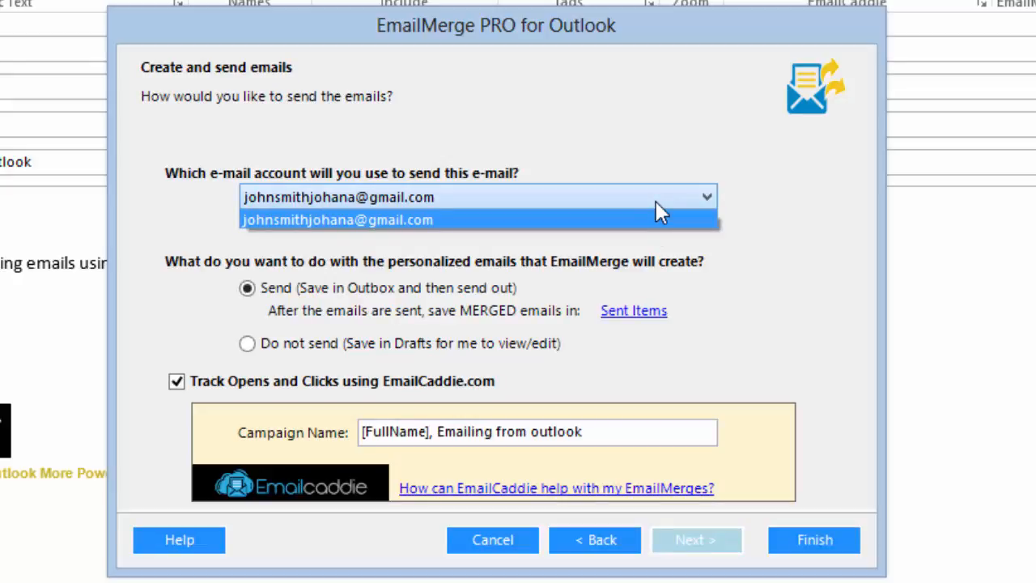
pyautogui.click(337, 220)
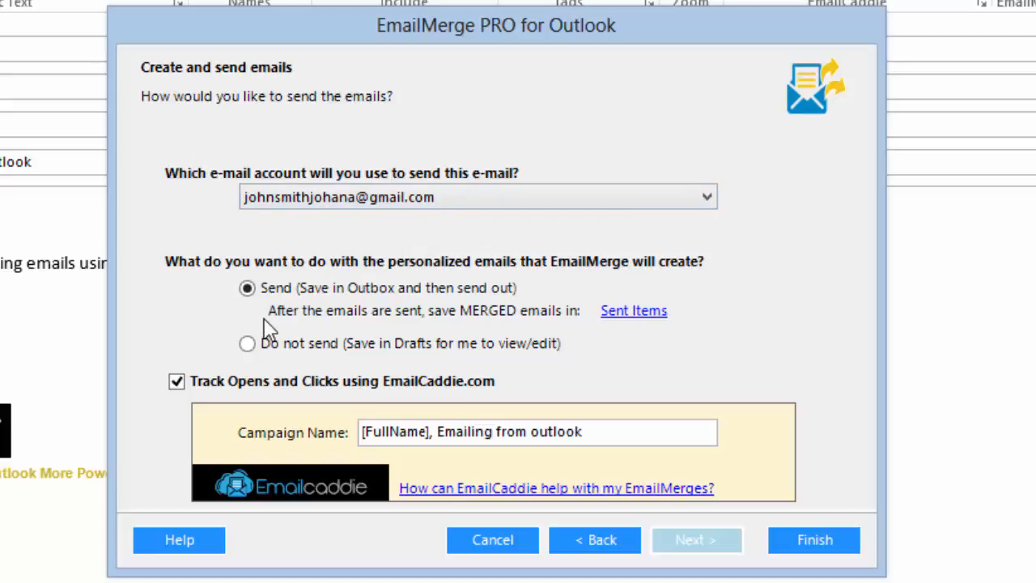
pyautogui.moveTo(220, 364)
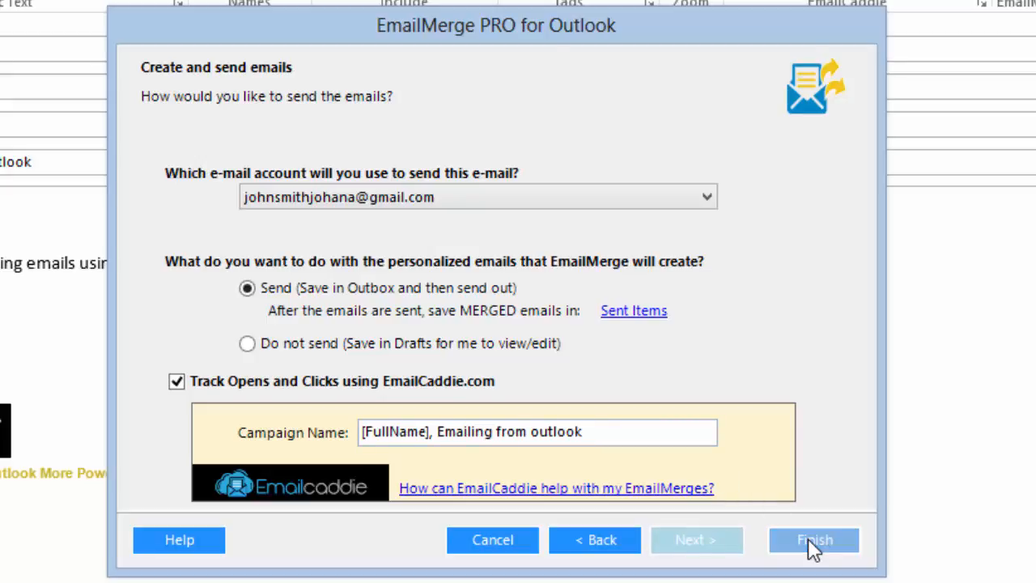
pyautogui.click(812, 540)
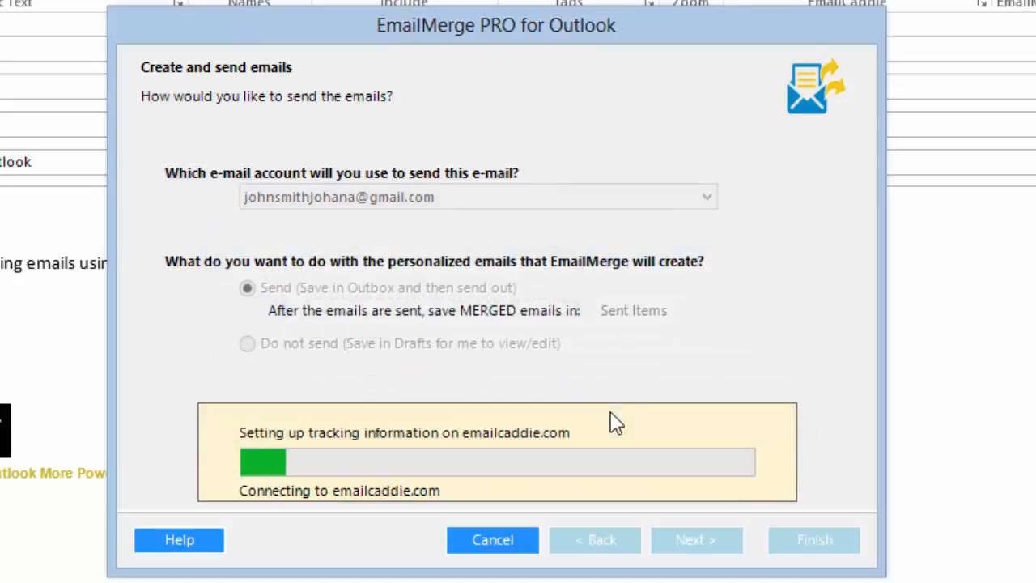